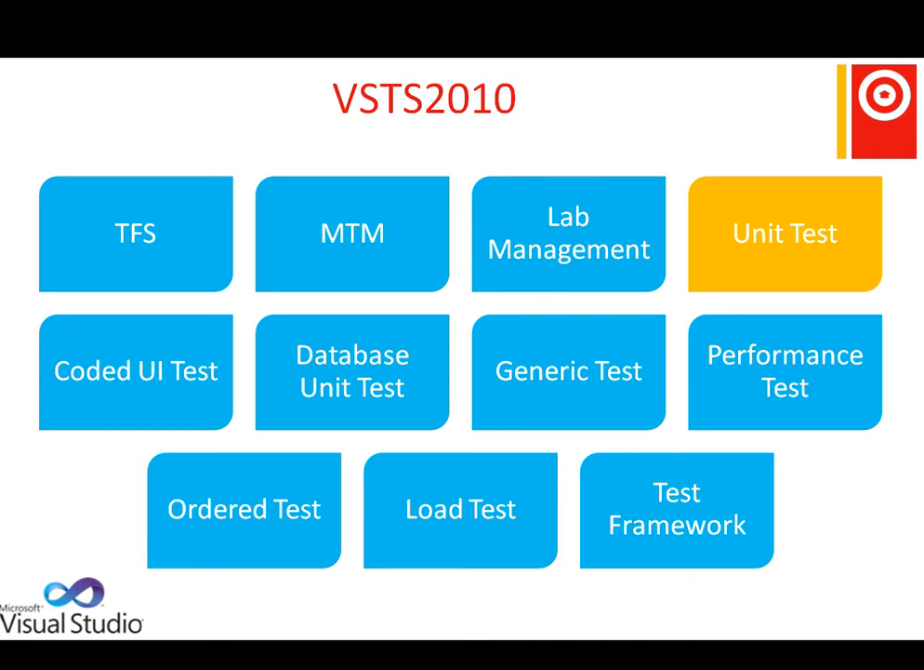
- Start Create Unit Tests for the equals method of MathsDemo, keeping equals checked
left_click(461, 372)
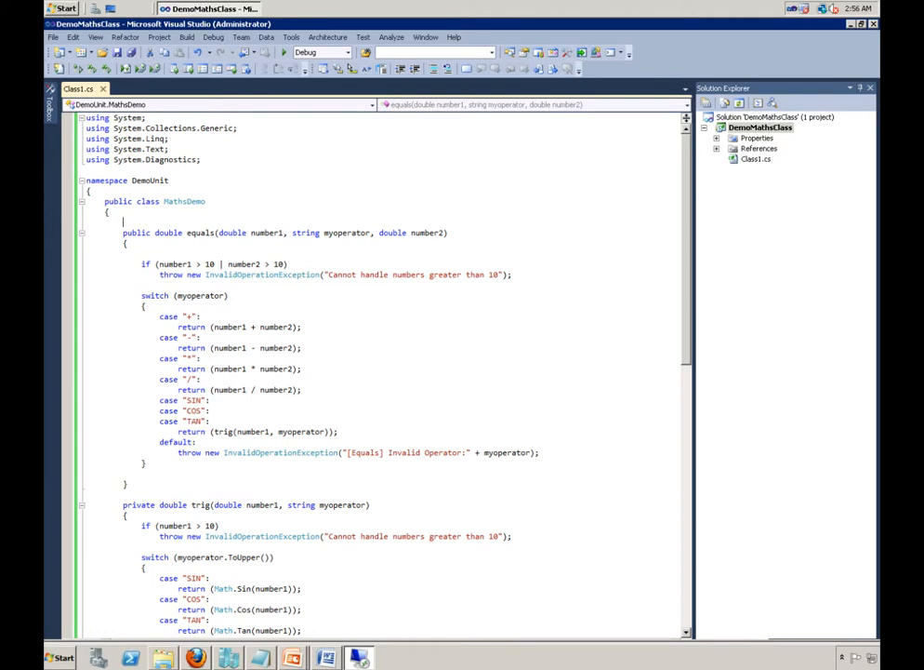
left_click(123, 221)
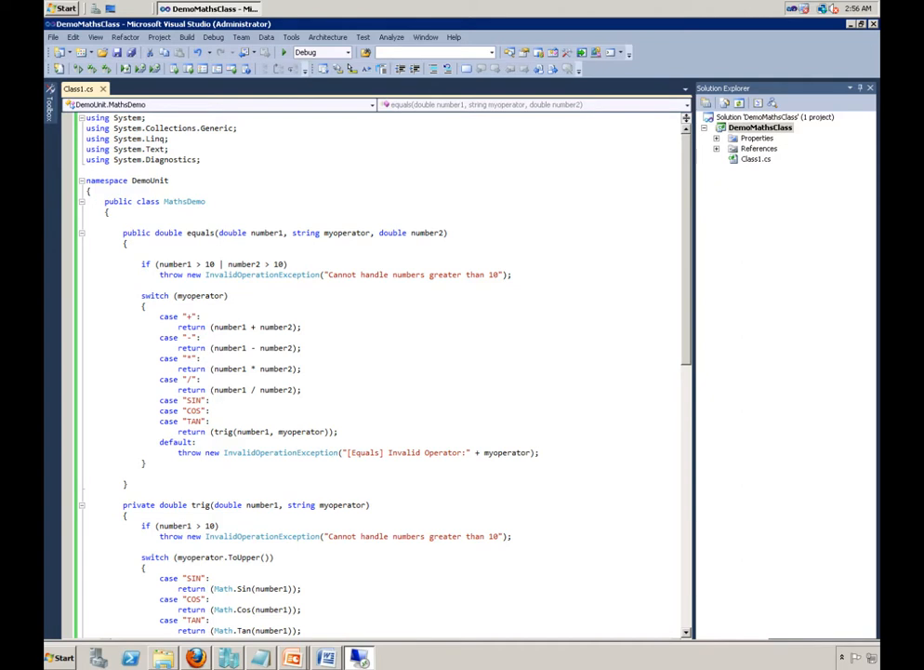
double_click(182, 201)
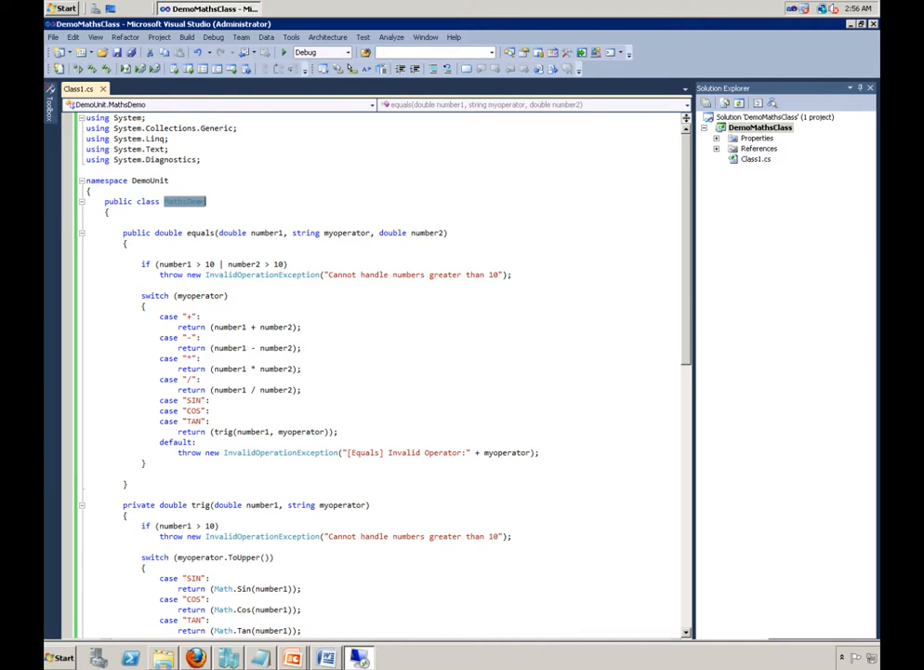
double_click(201, 233)
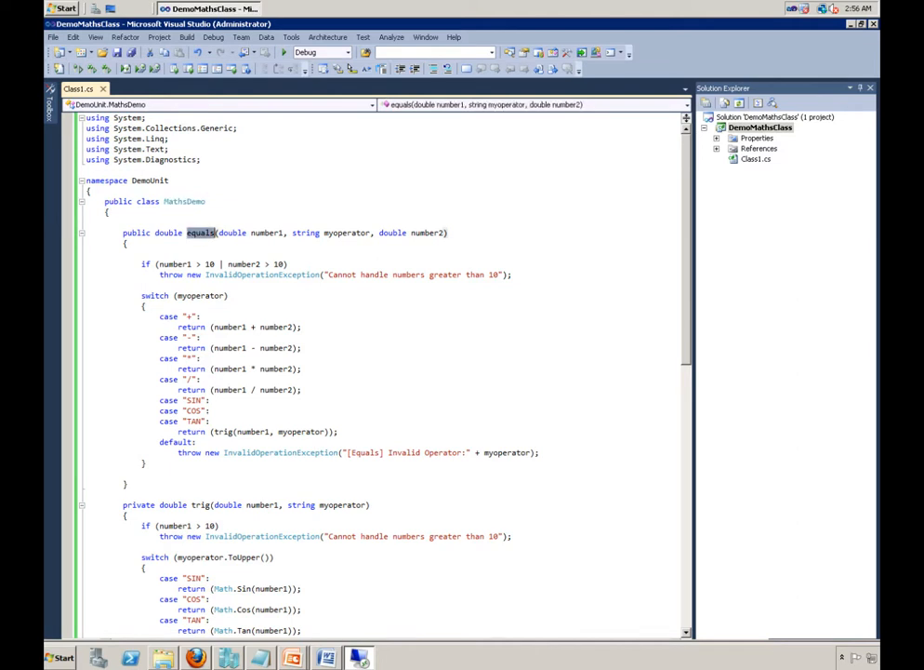
left_click(199, 504)
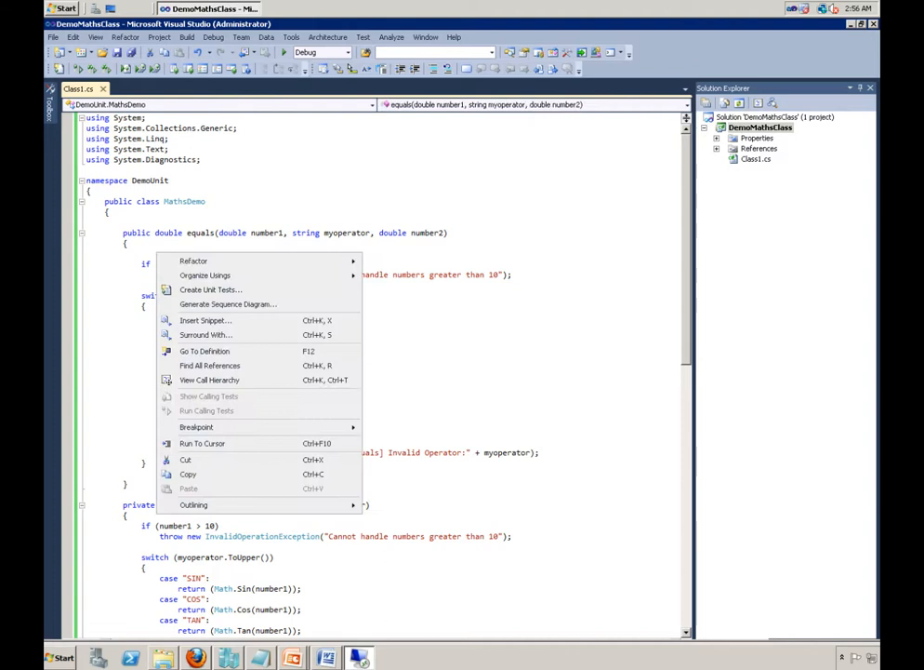
mouse_move(182, 220)
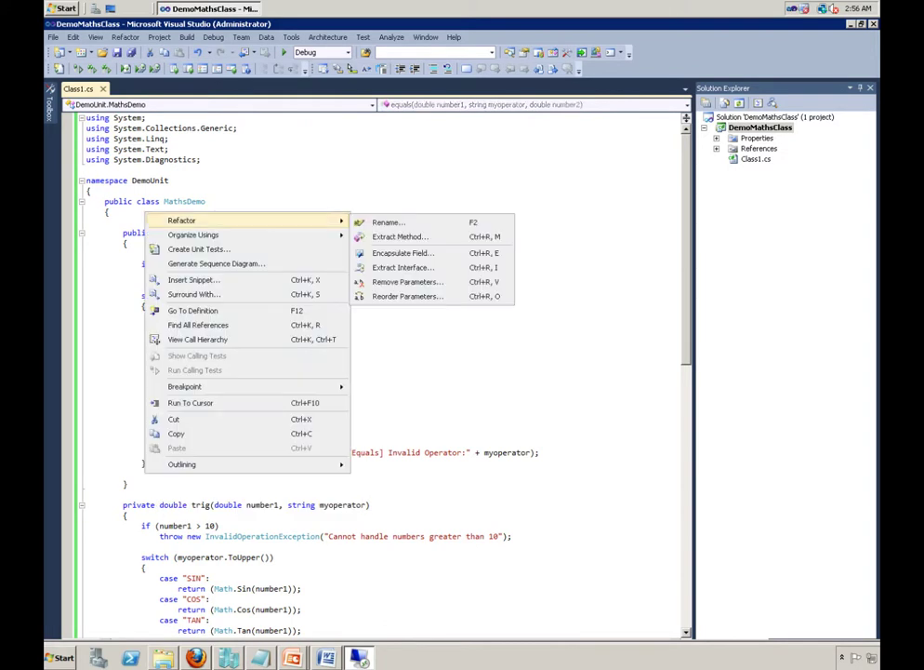
mouse_move(197, 249)
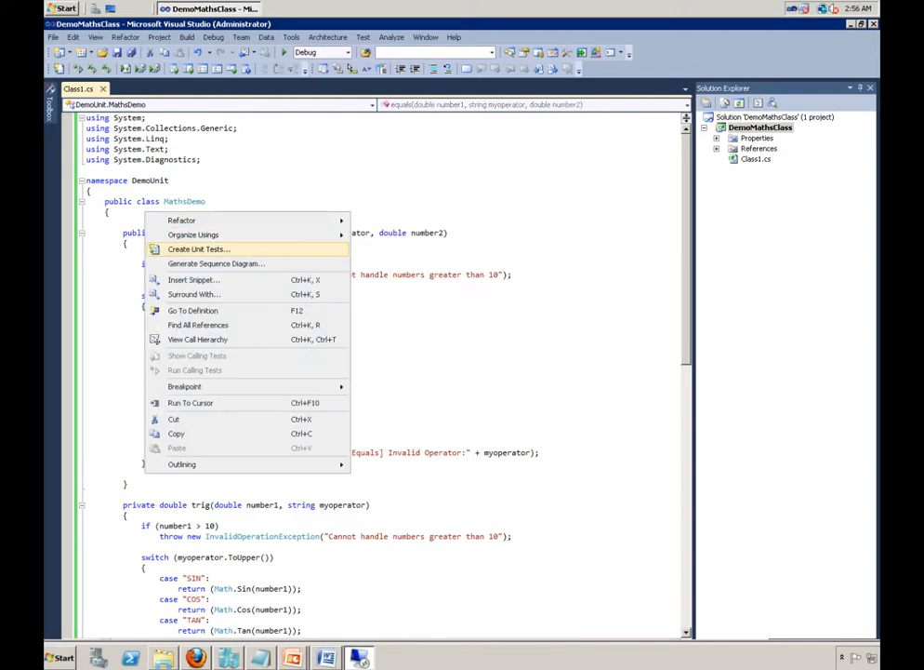
left_click(197, 249)
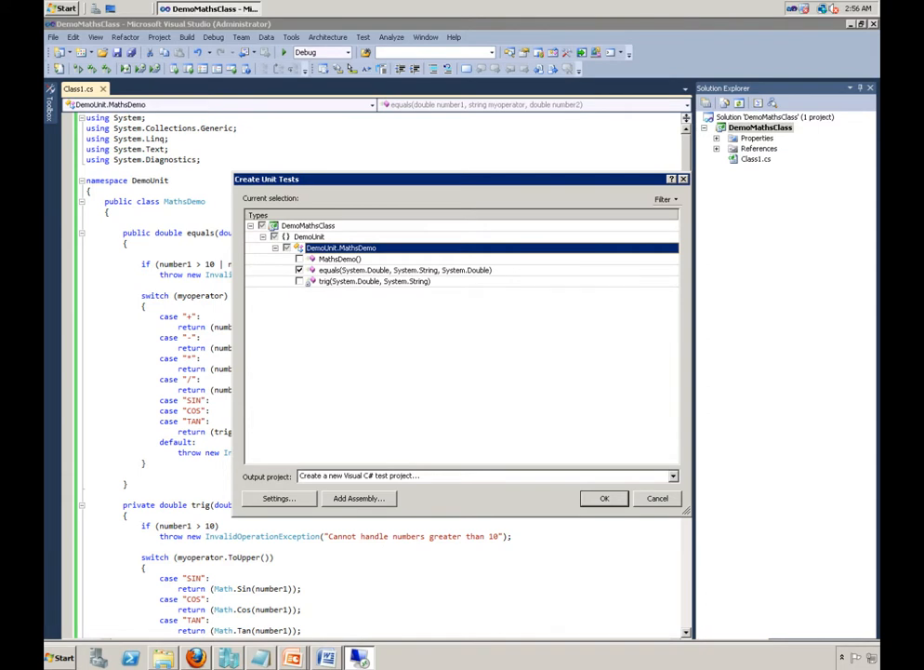
left_click(279, 499)
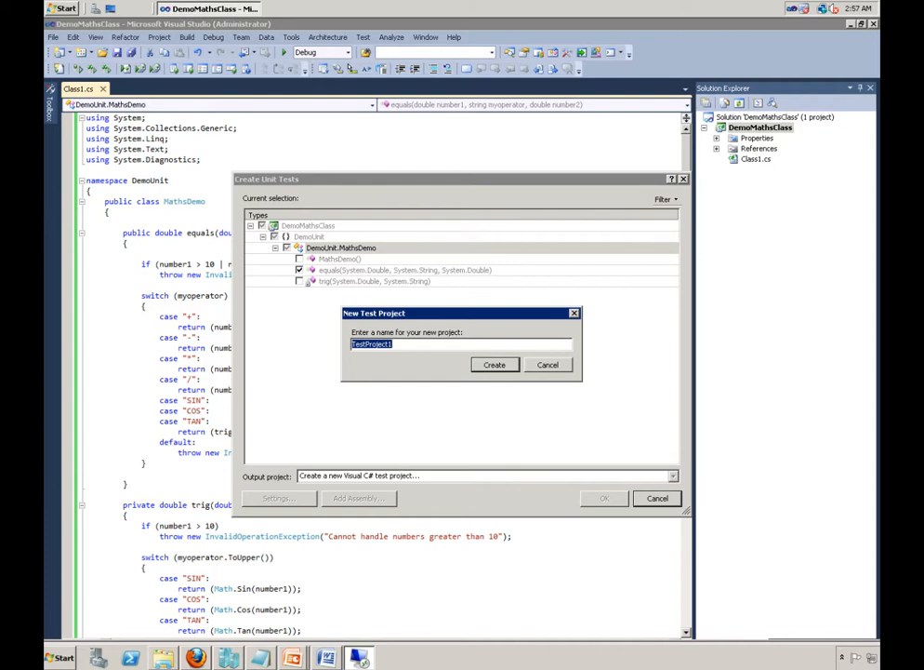
- Name the new test project DEMOUNITTEST and create it
type("DE")
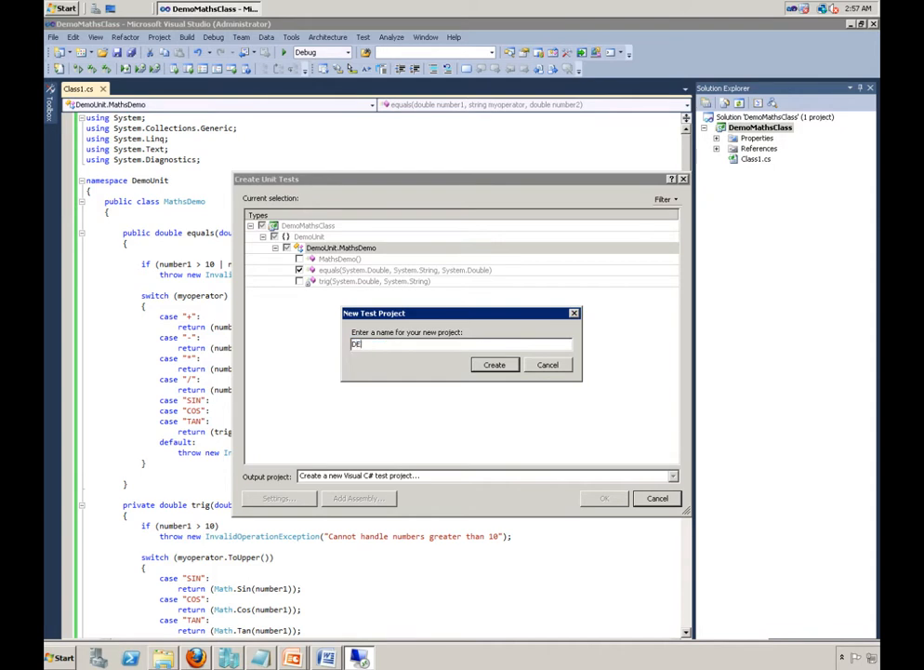
type("MOUNITTE")
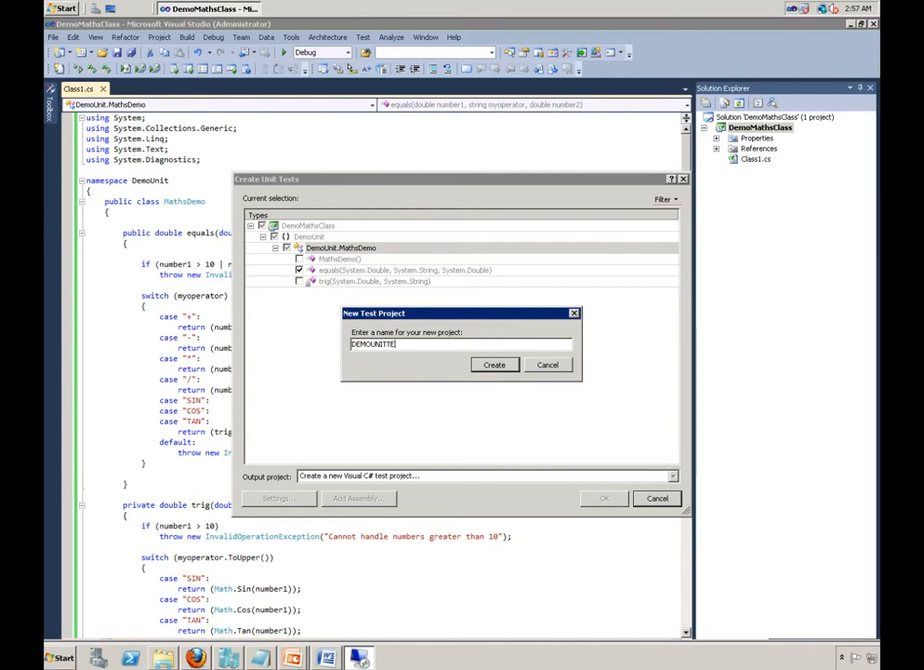
type("ST")
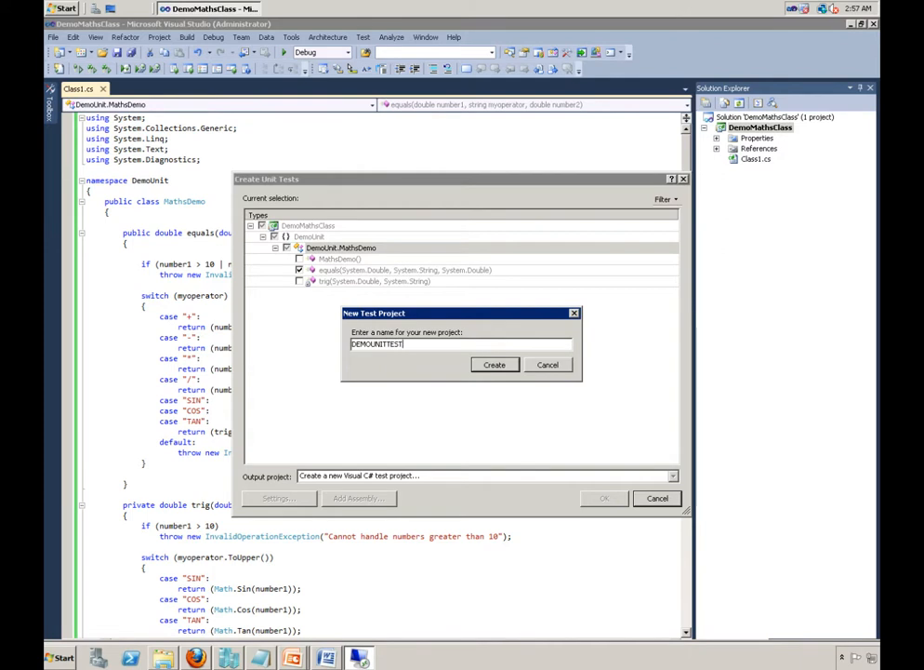
left_click(495, 362)
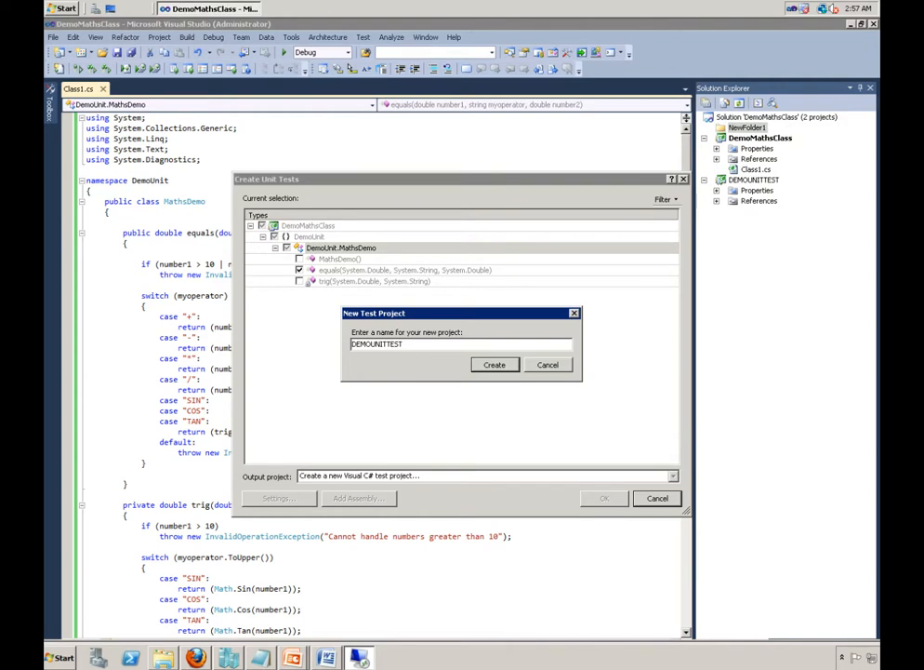
left_click(495, 363)
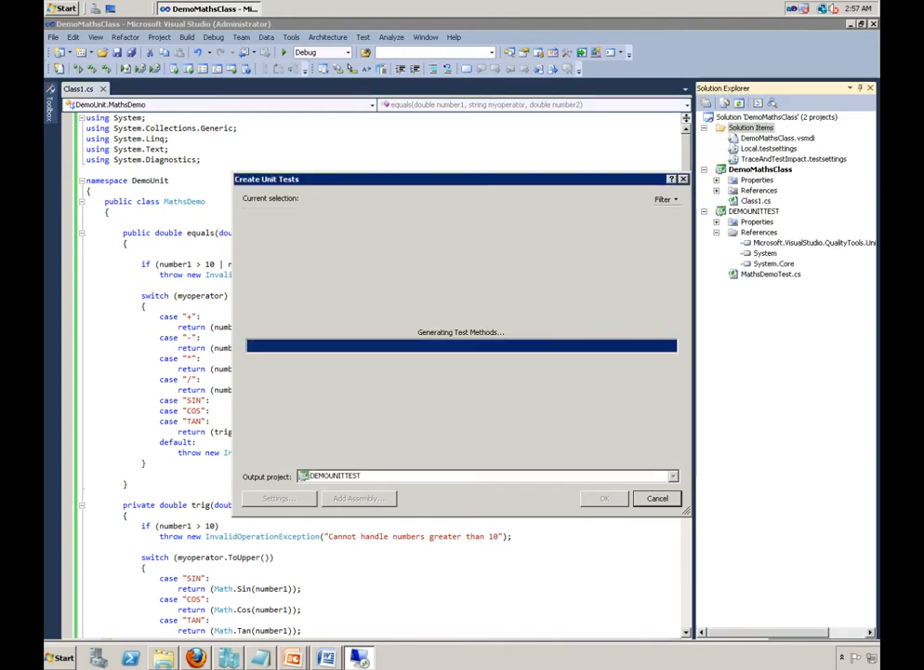
- Collapse the 'Additional test attributes' region and review the generated equalsTest method
left_click(603, 499)
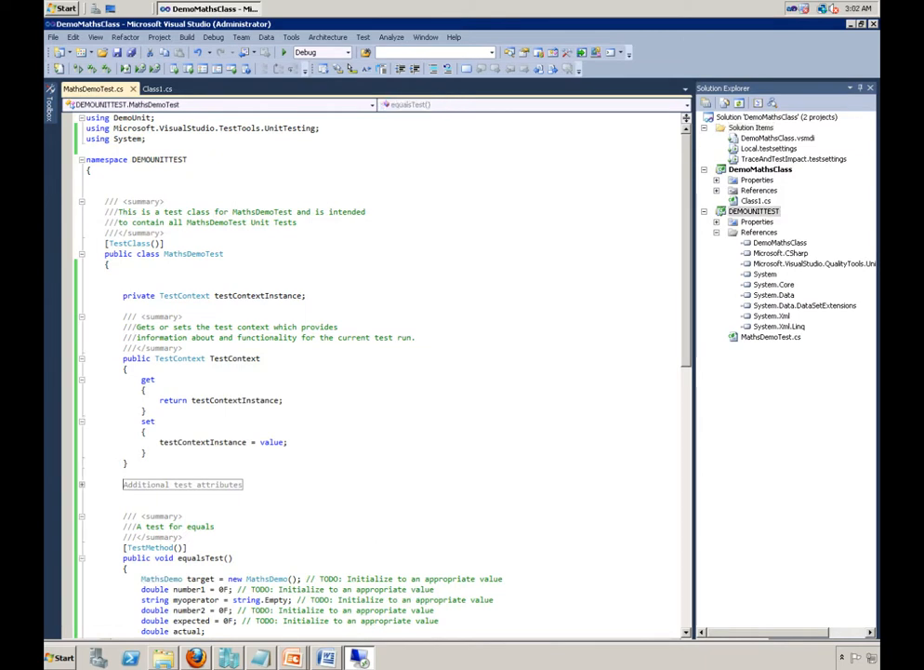
left_click(753, 212)
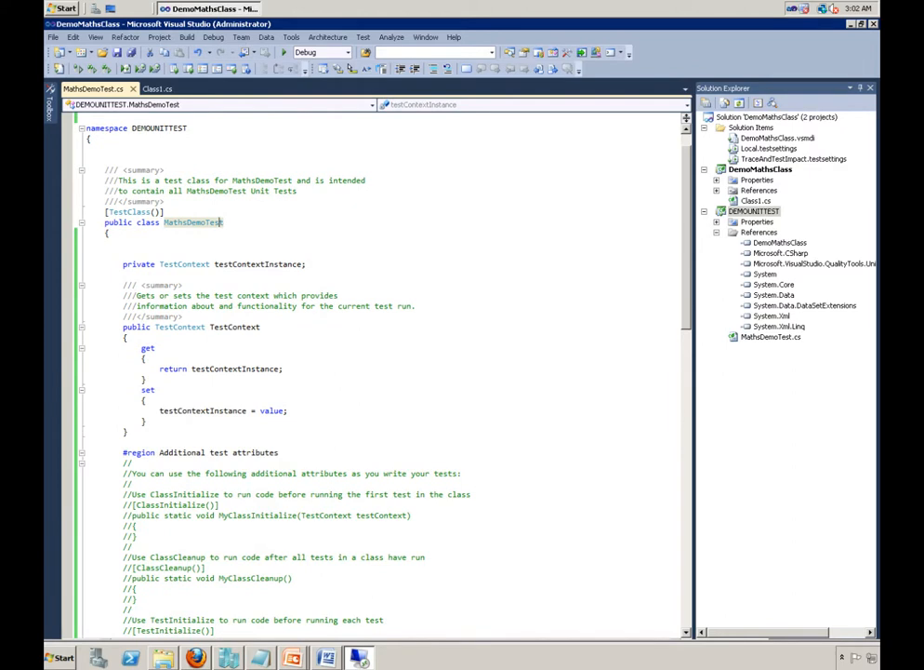
scroll("down", 3)
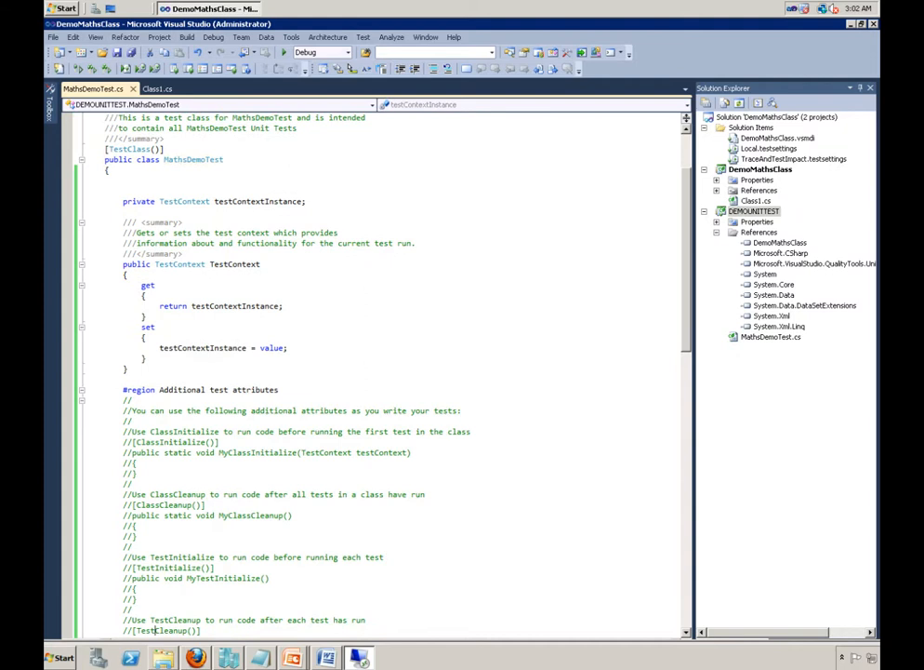
scroll("down", 3)
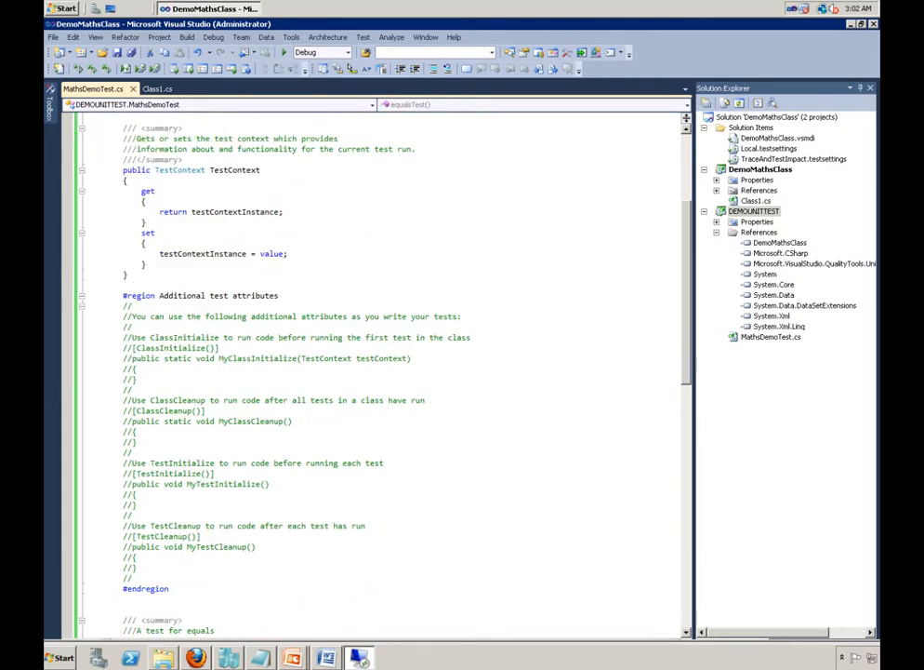
scroll("up", 3)
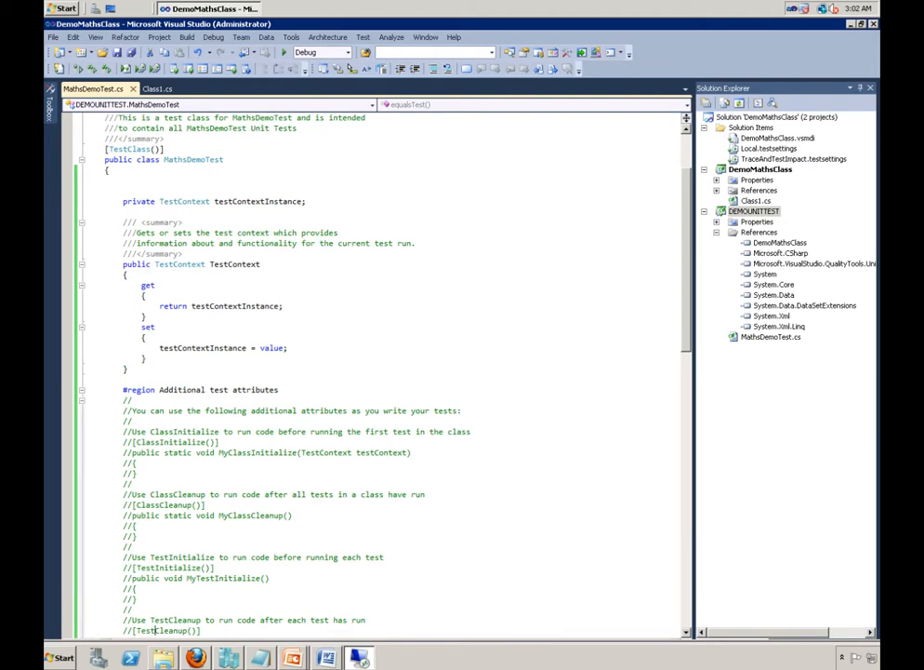
left_click(82, 391)
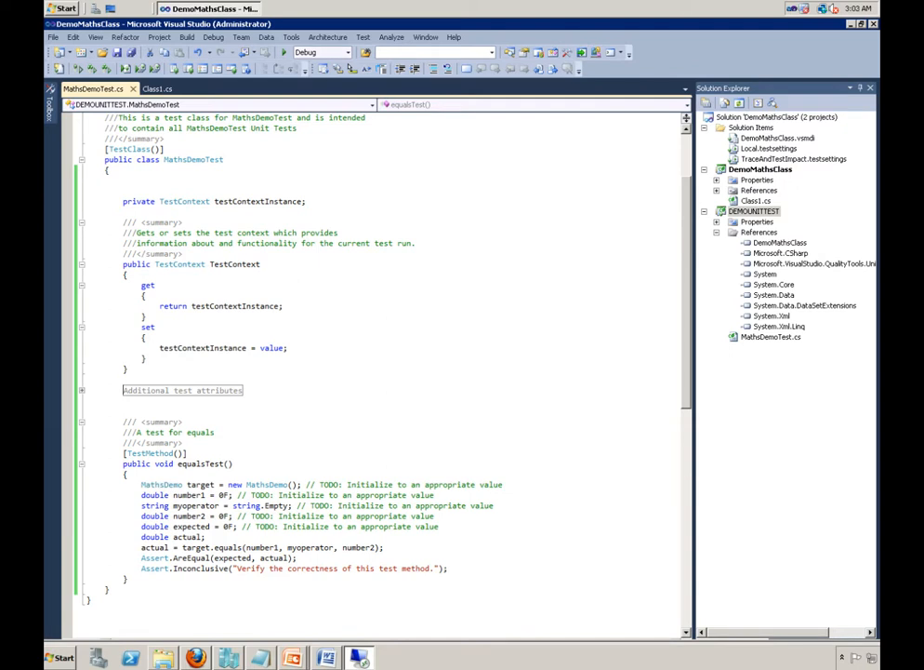
double_click(201, 463)
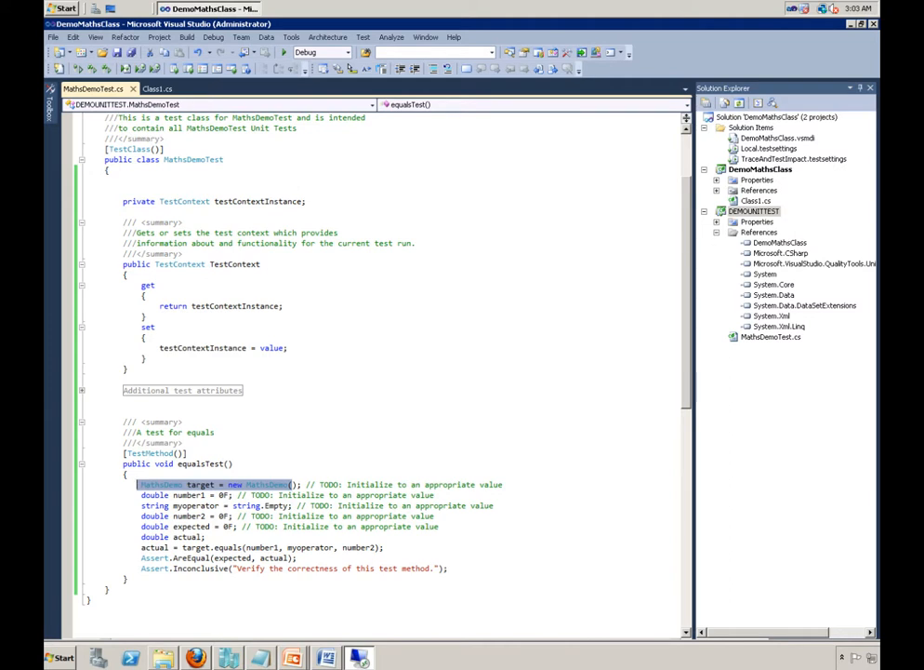
left_click(186, 495)
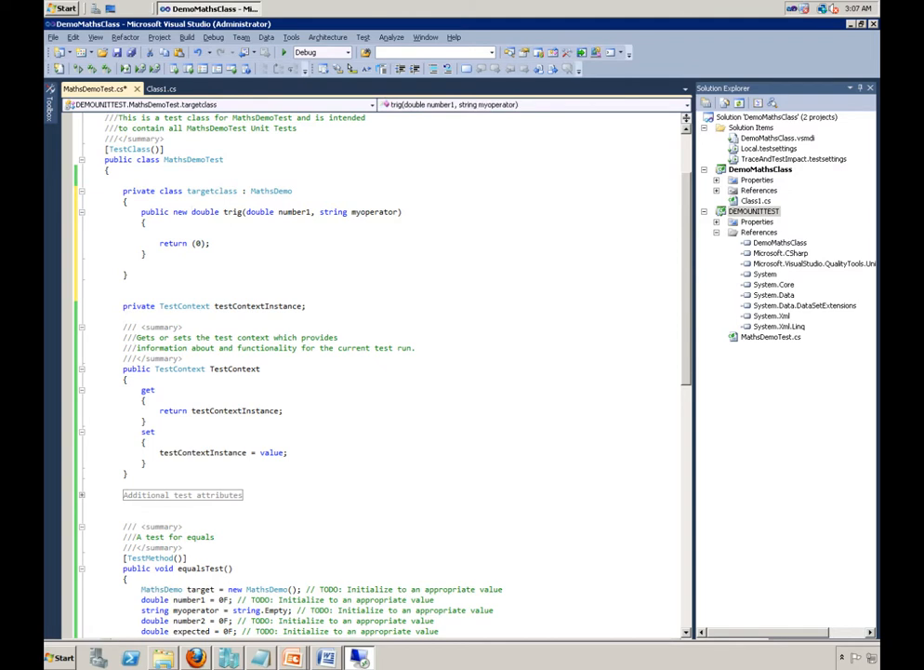
- Replace the MathsDemo target declaration with the private targetclass subclass
double_click(180, 212)
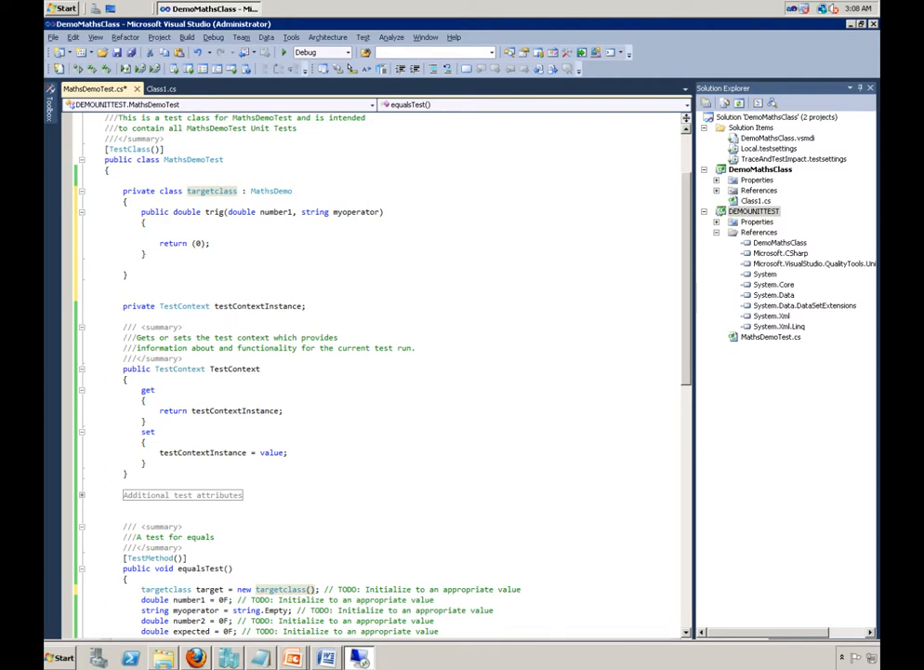
- Delete the Assert.Inconclusive line and edit the placeholder input values in equalsTest
scroll("down", 3)
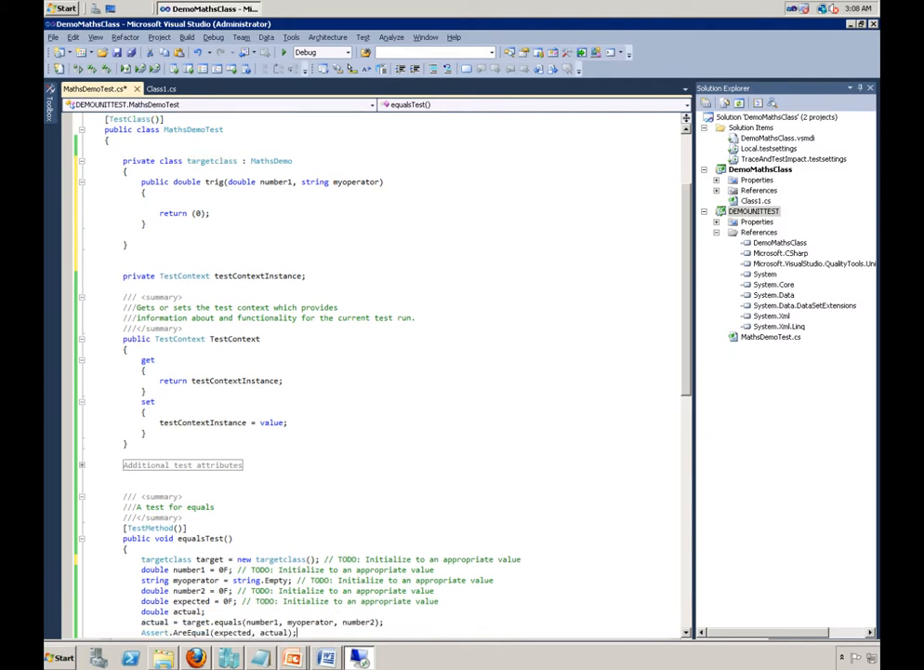
scroll("down", 3)
type("2")
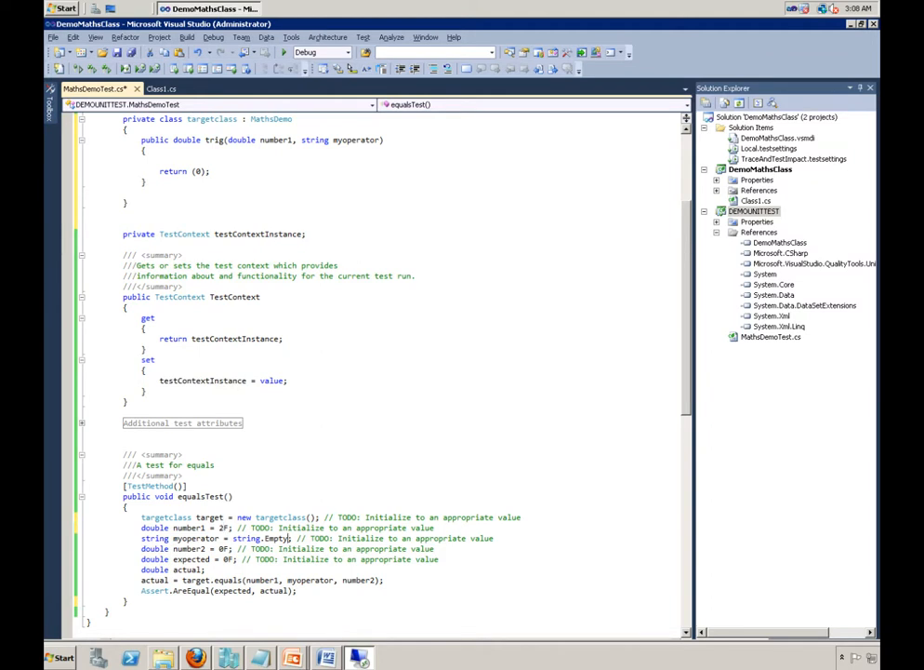
double_click(249, 537)
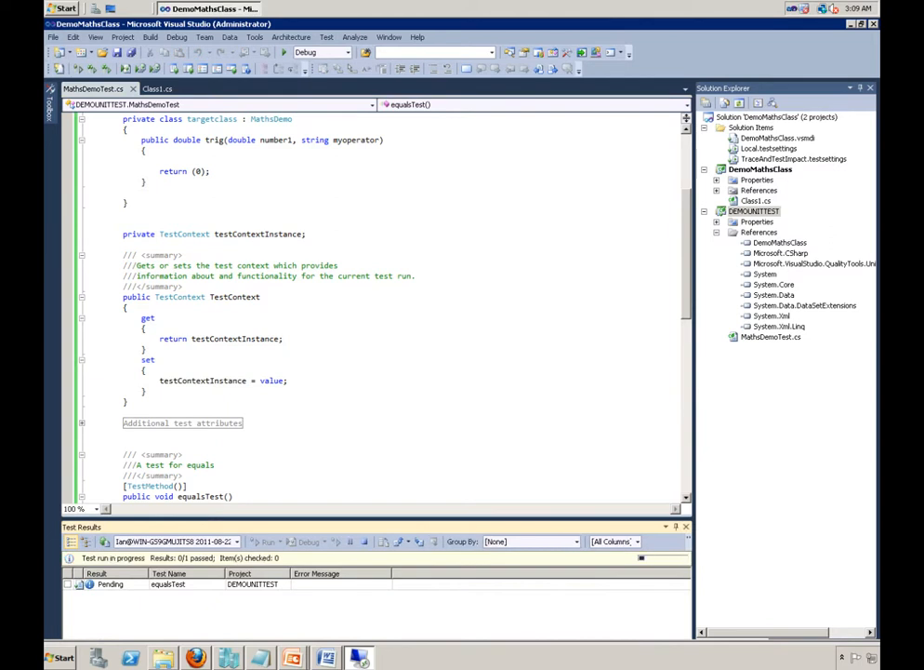
- View the detailed results showing equalsTest passed
left_click(268, 541)
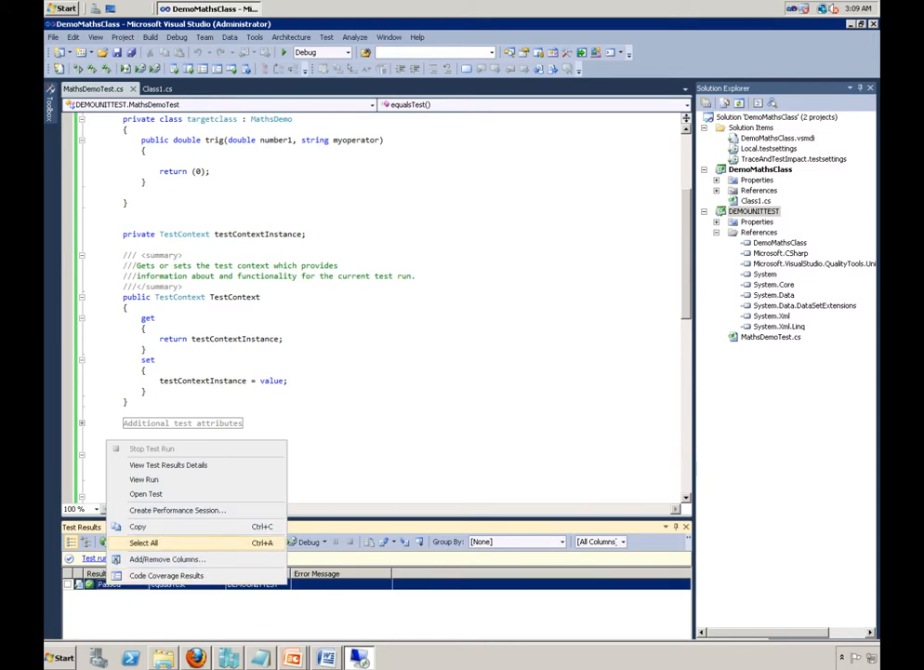
left_click(167, 465)
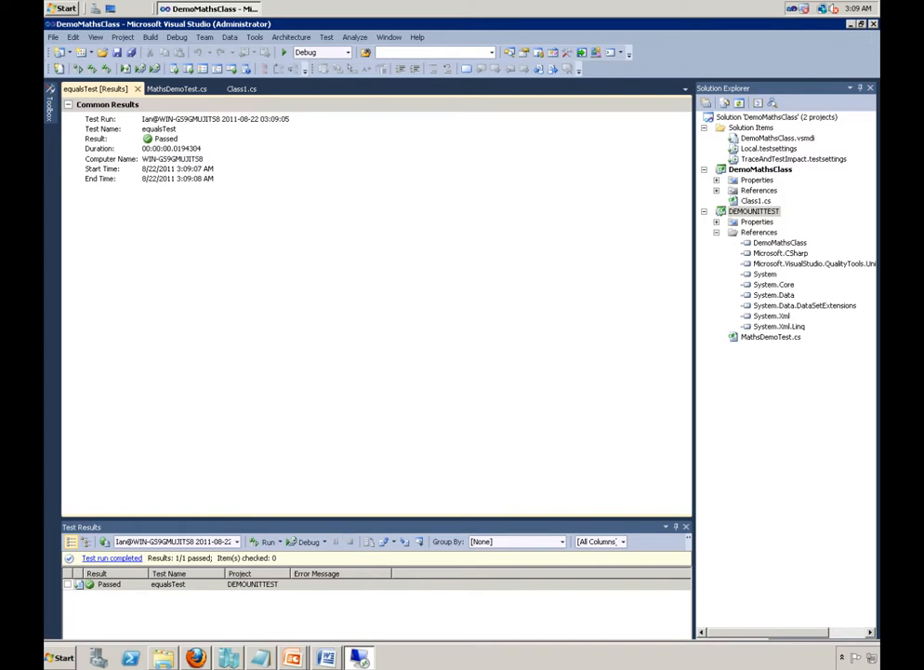
left_click(175, 89)
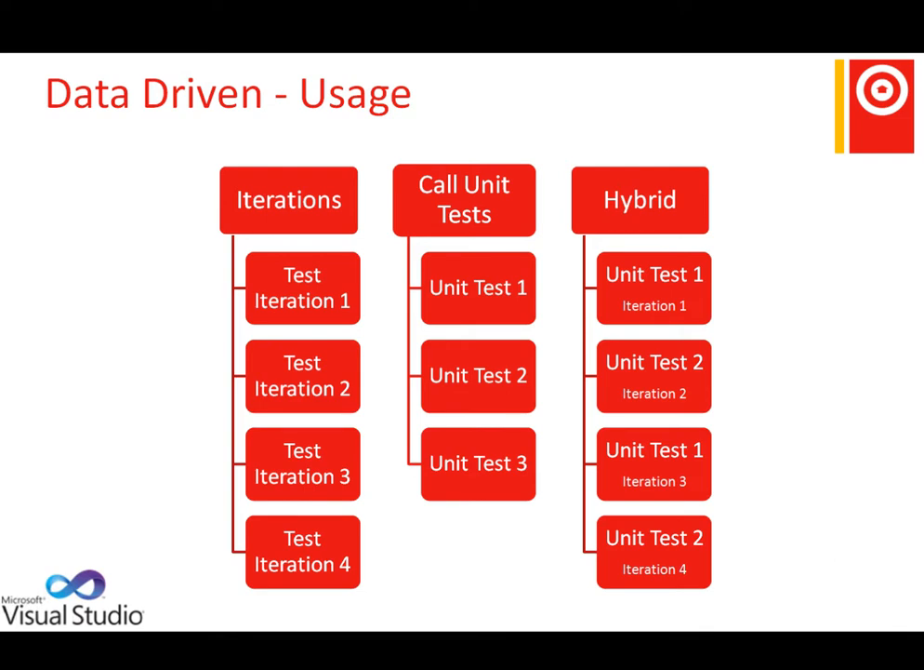
- Advance the slideshow past the Data Driven - Usage slide
key("Right")
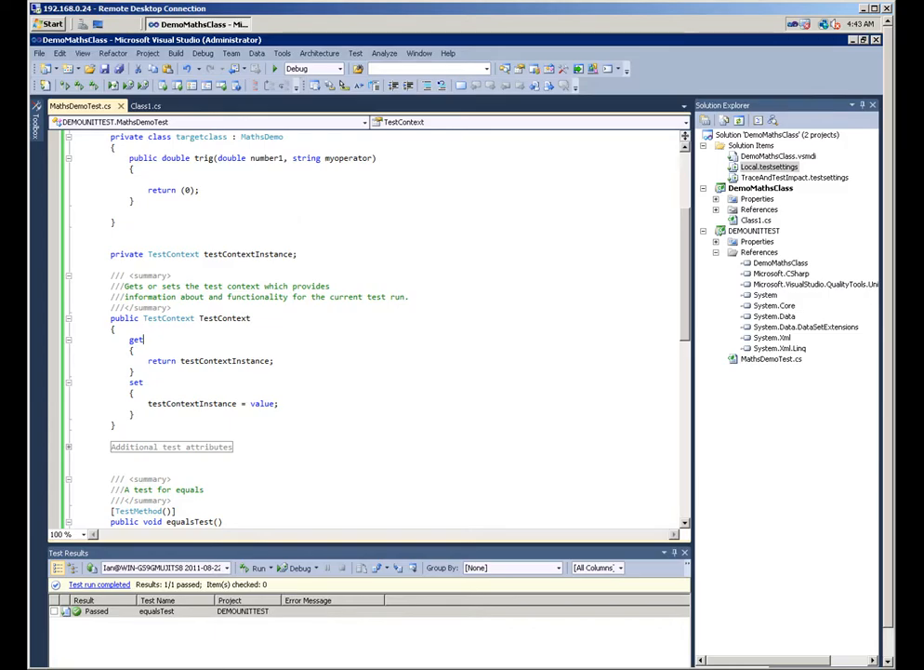
- Show Test View via Test > Windows and bring up the properties of equalsTest
left_click(355, 52)
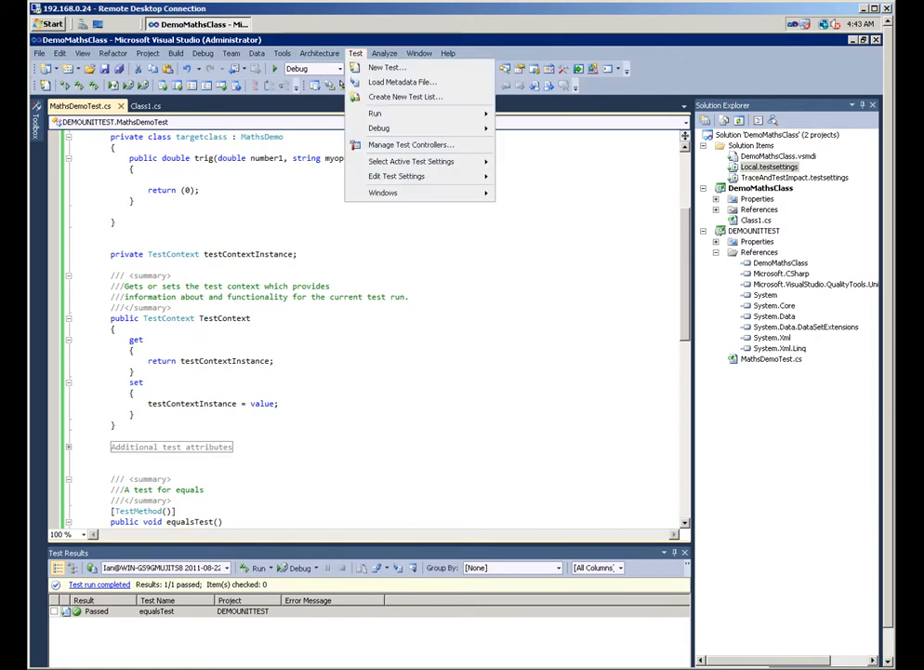
mouse_move(384, 191)
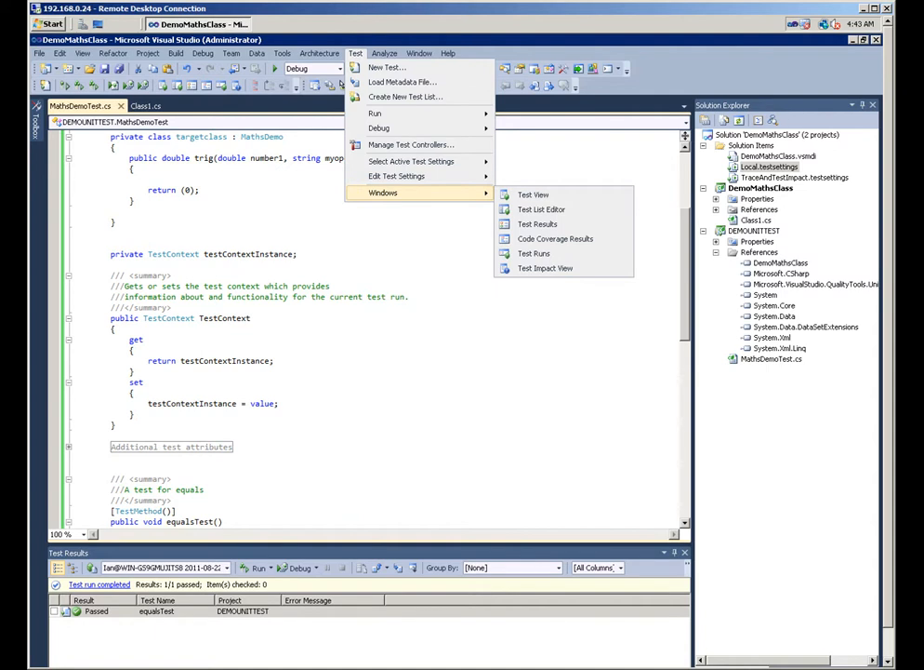
mouse_move(532, 195)
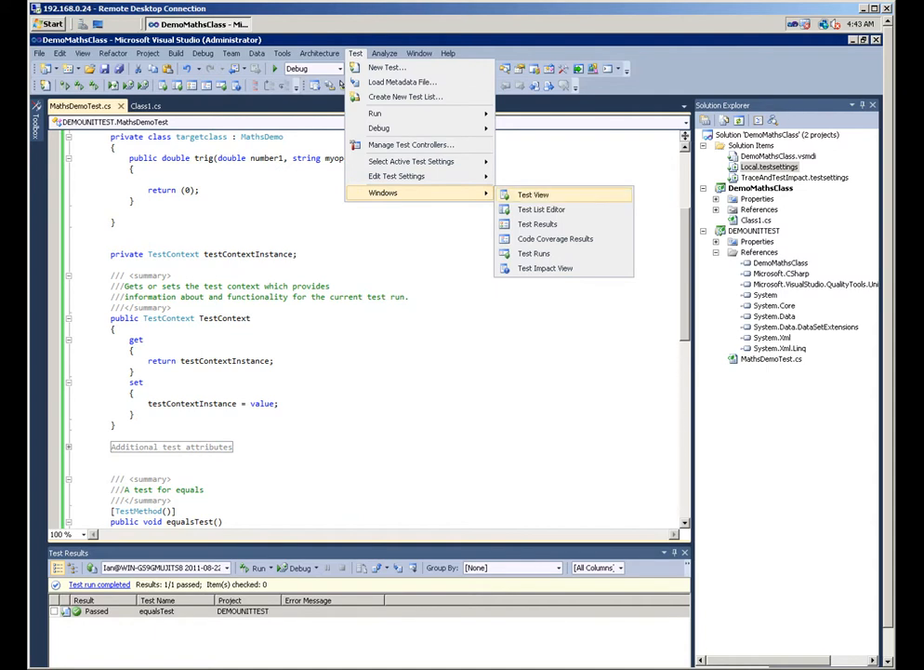
left_click(532, 195)
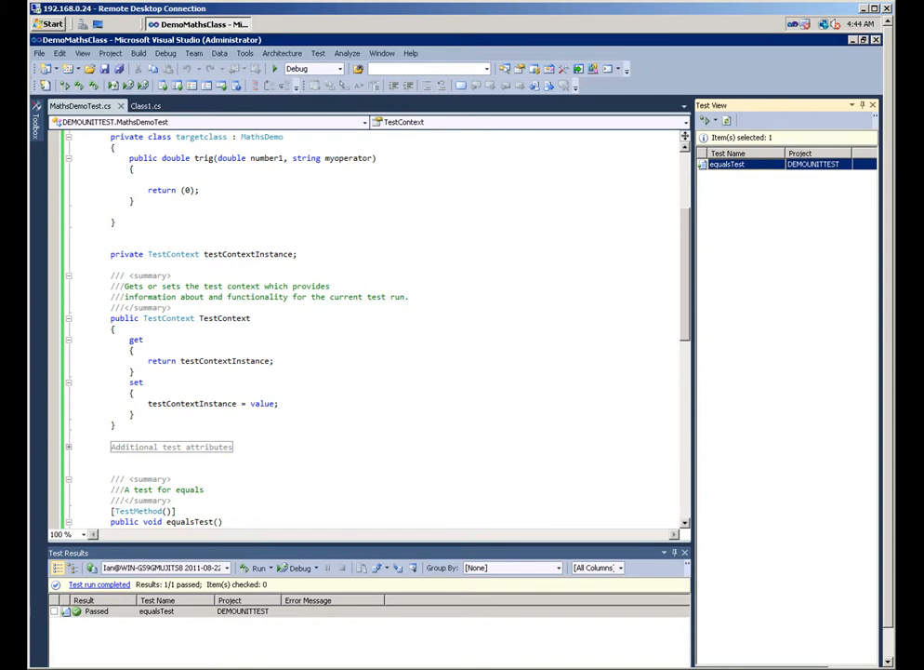
right_click(727, 164)
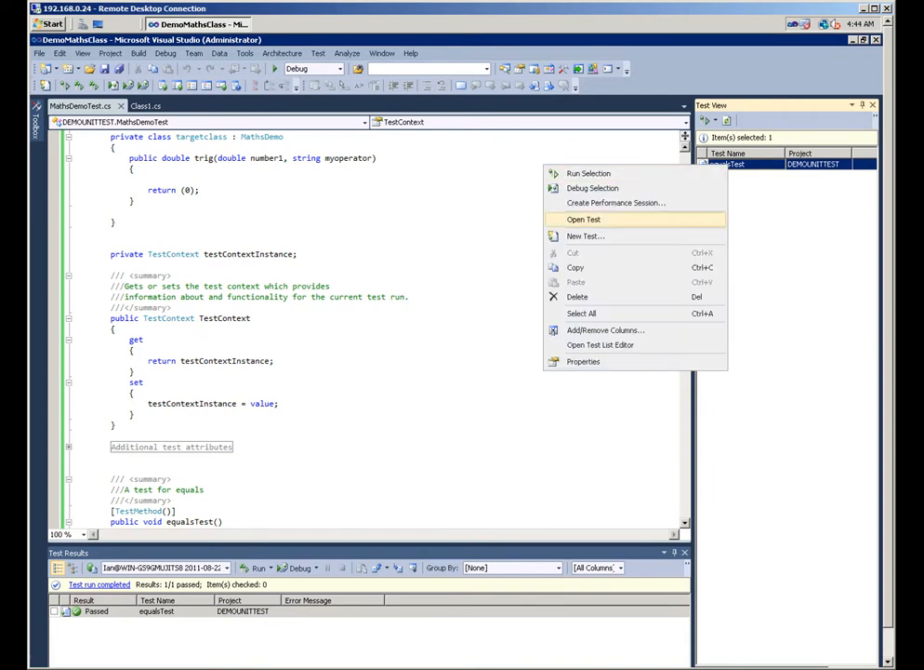
left_click(584, 360)
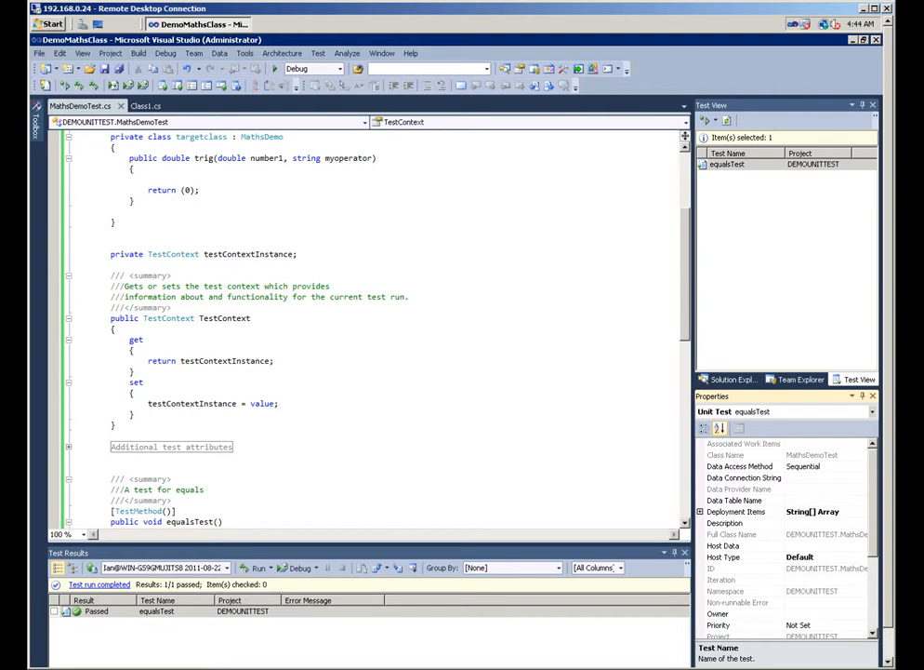
- Choose Database in the New Test Data Source Wizard and begin a new connection
left_click(744, 476)
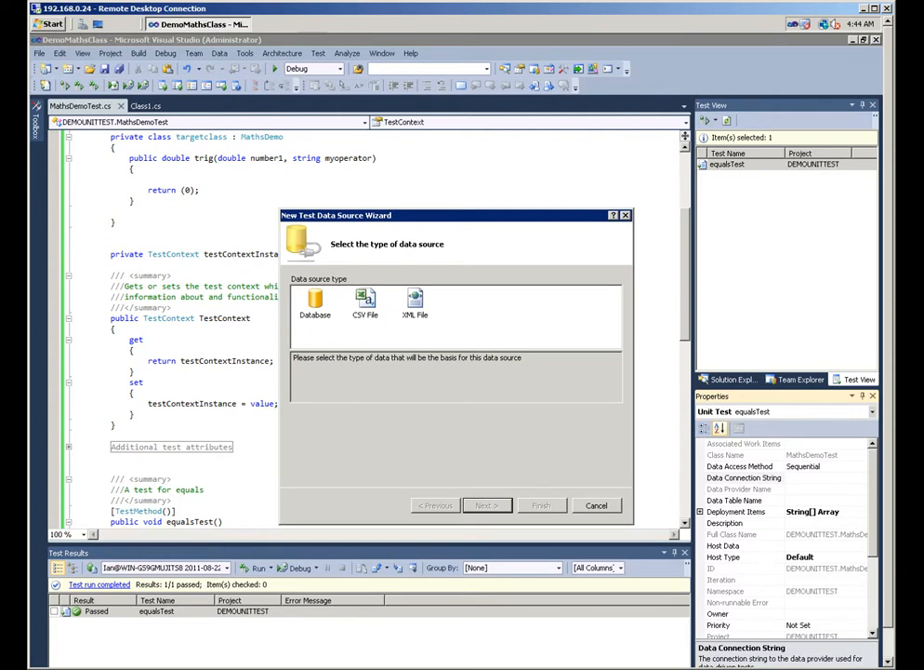
left_click(315, 301)
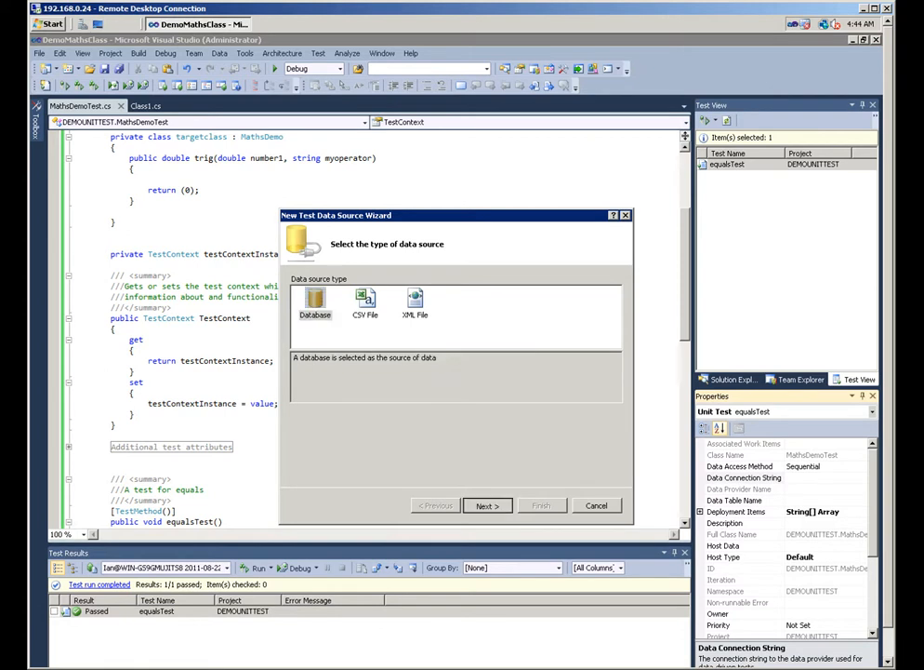
left_click(487, 506)
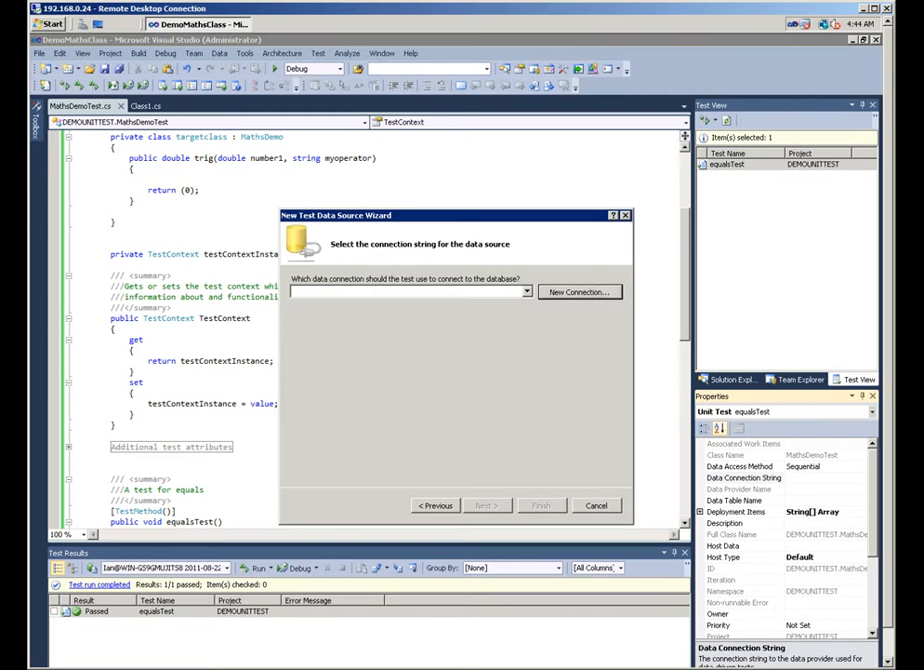
left_click(580, 291)
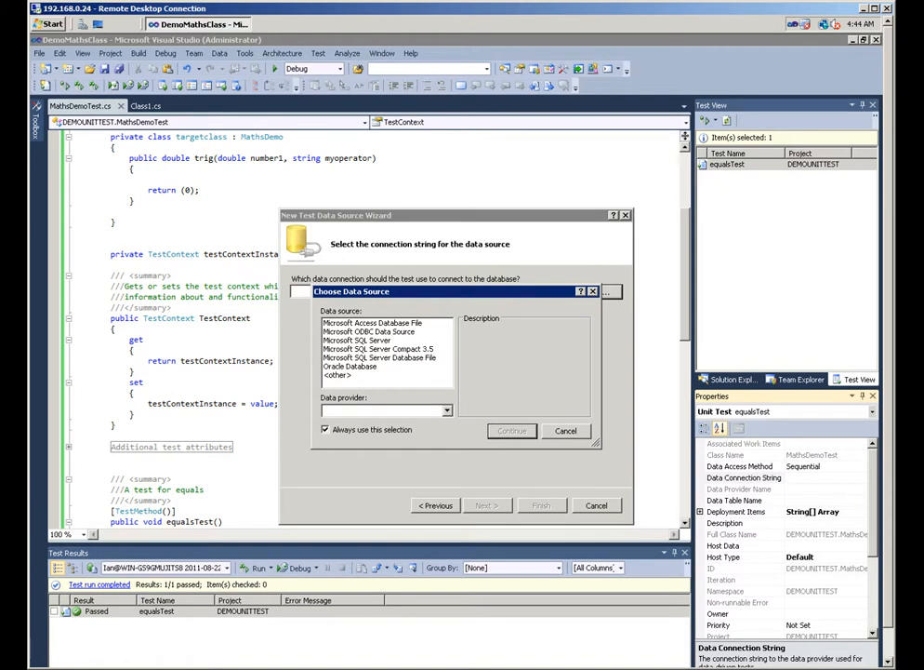
- Select Microsoft ODBC Data Source and bring up the data source picker for the connection
left_click(370, 331)
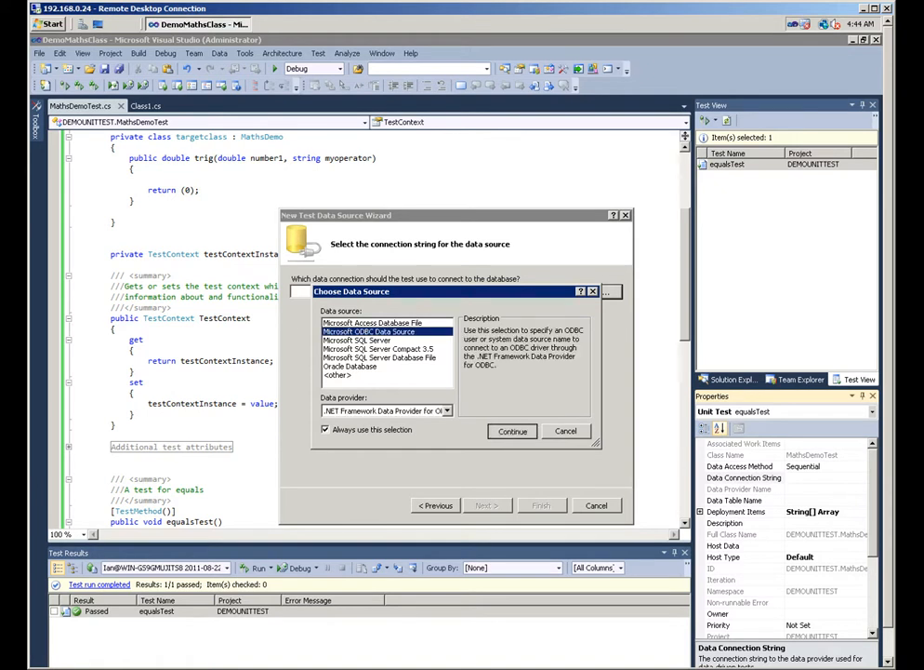
left_click(513, 432)
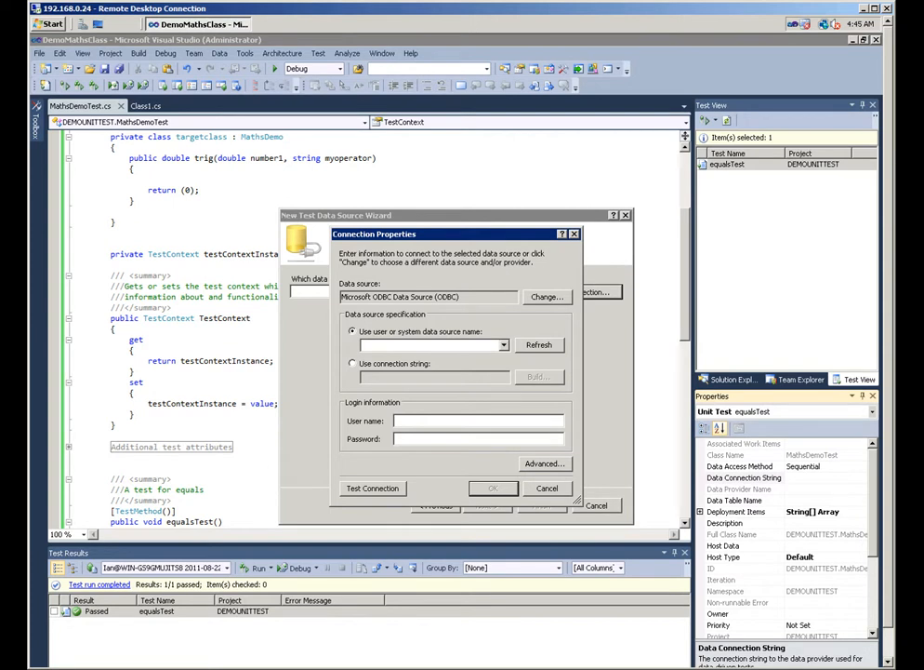
left_click(351, 363)
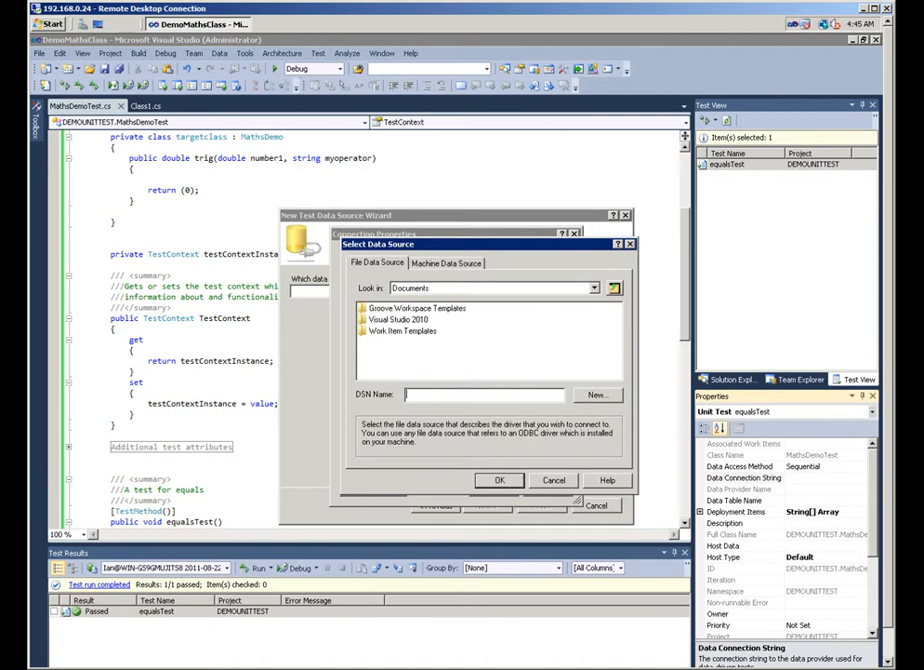
- Point the Excel Files machine data source at MathTest.xlsx in the DataForDemo folder
left_click(446, 263)
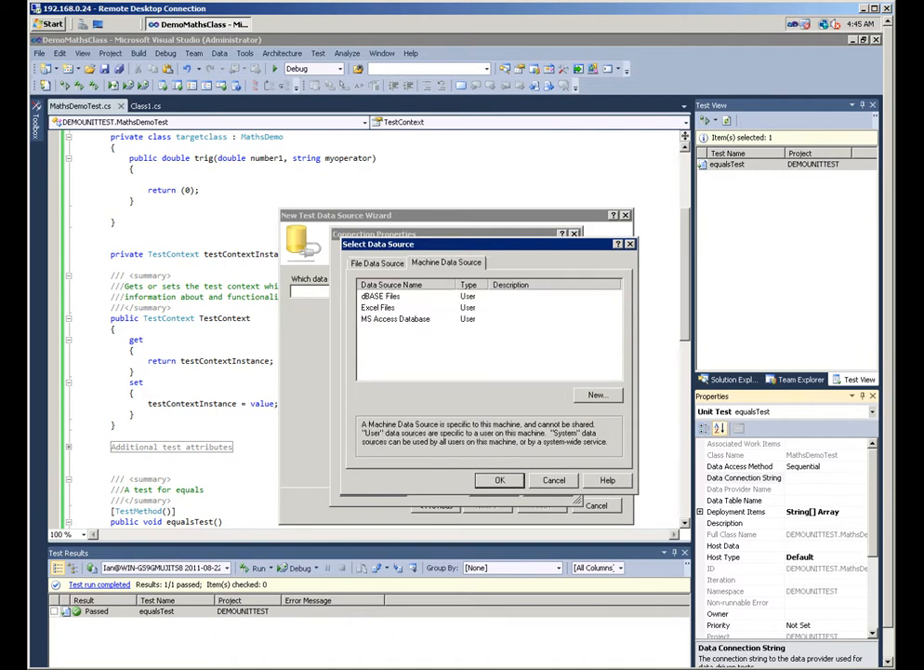
left_click(380, 307)
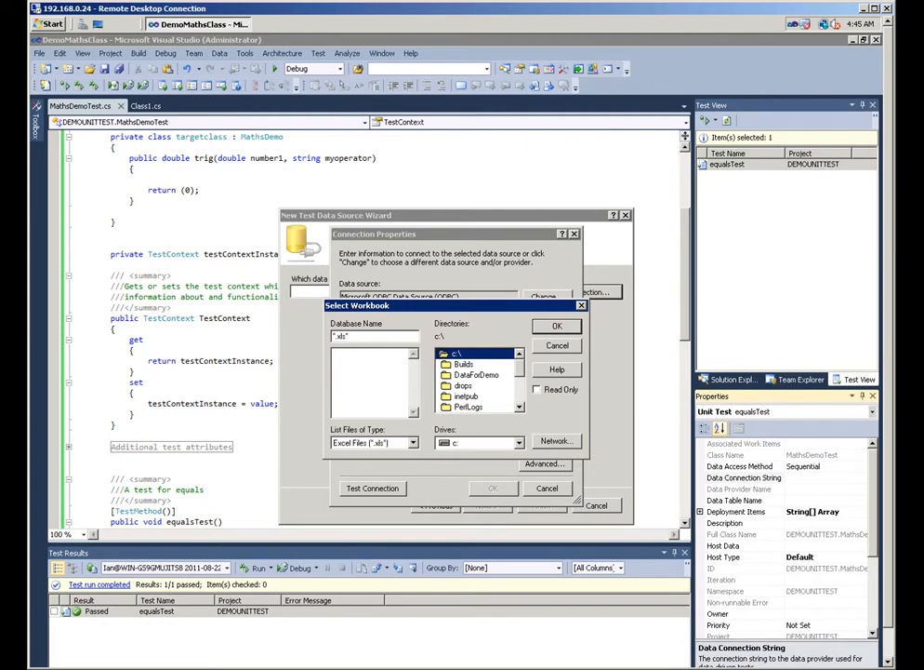
double_click(477, 374)
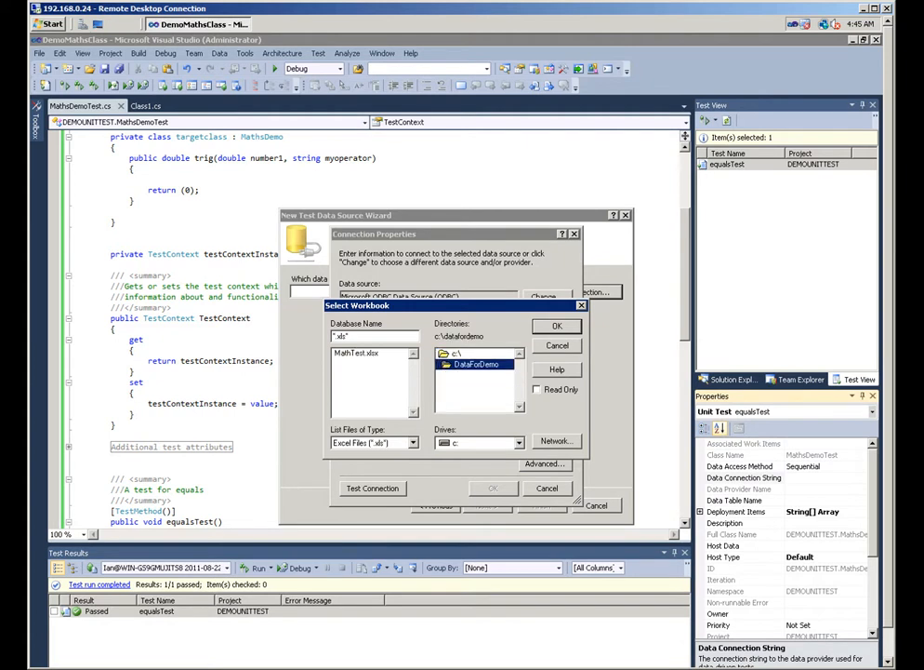
left_click(357, 354)
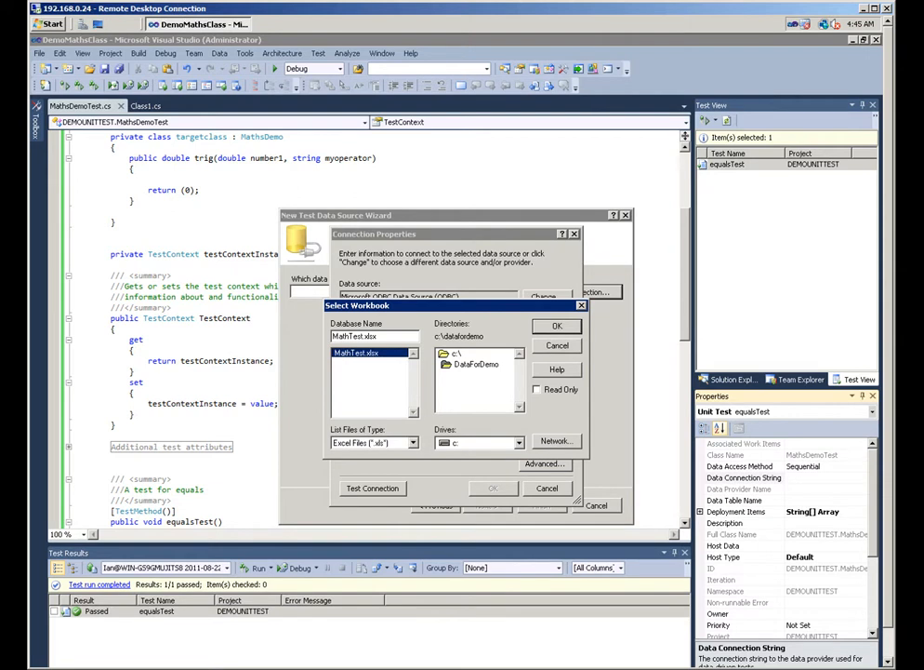
left_click(558, 344)
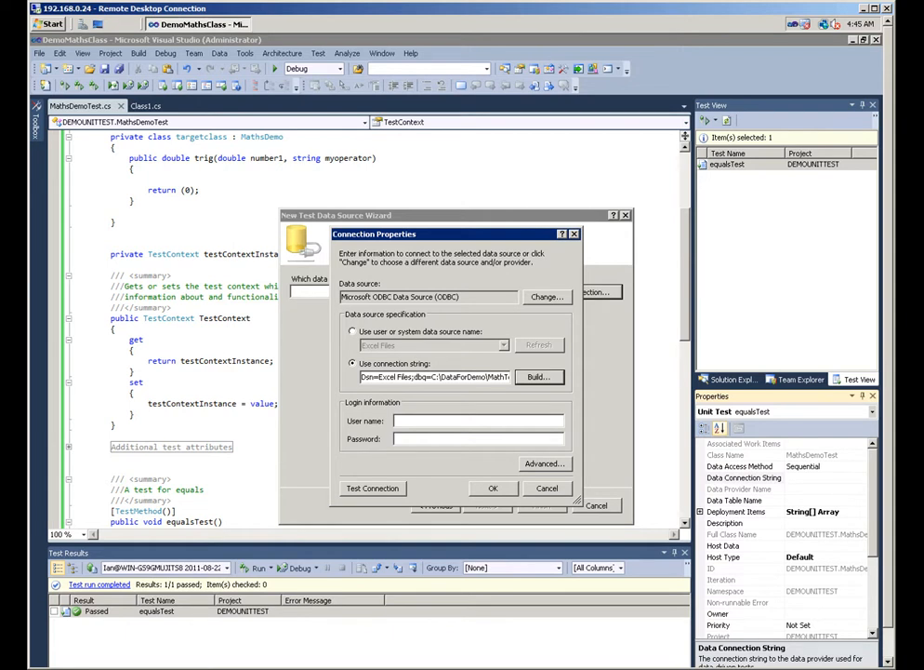
- Accept the Excel connection, keep Sheet1$ as the data table and finish the data source wizard
left_click(494, 487)
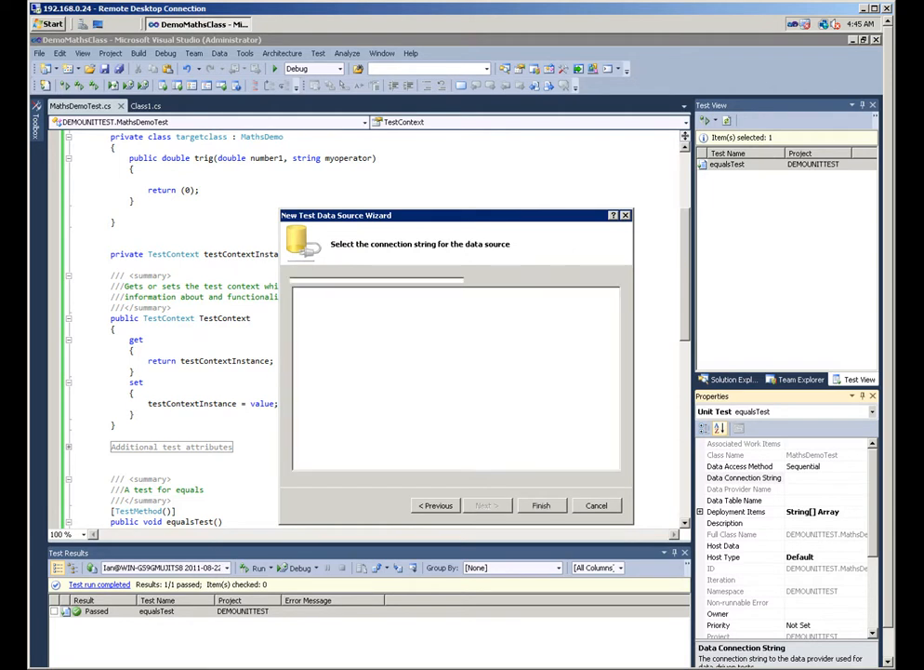
left_click(488, 506)
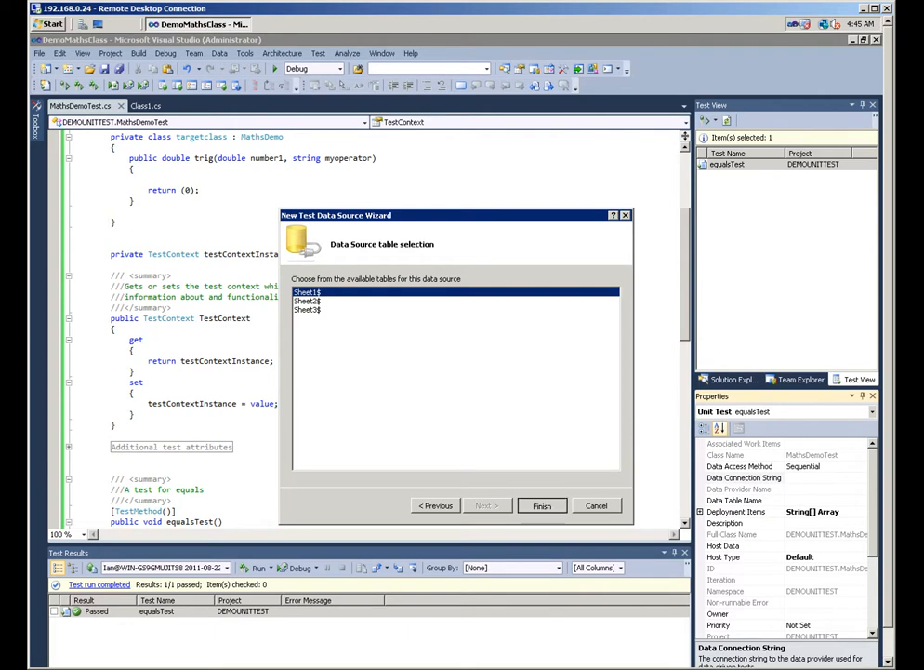
left_click(543, 506)
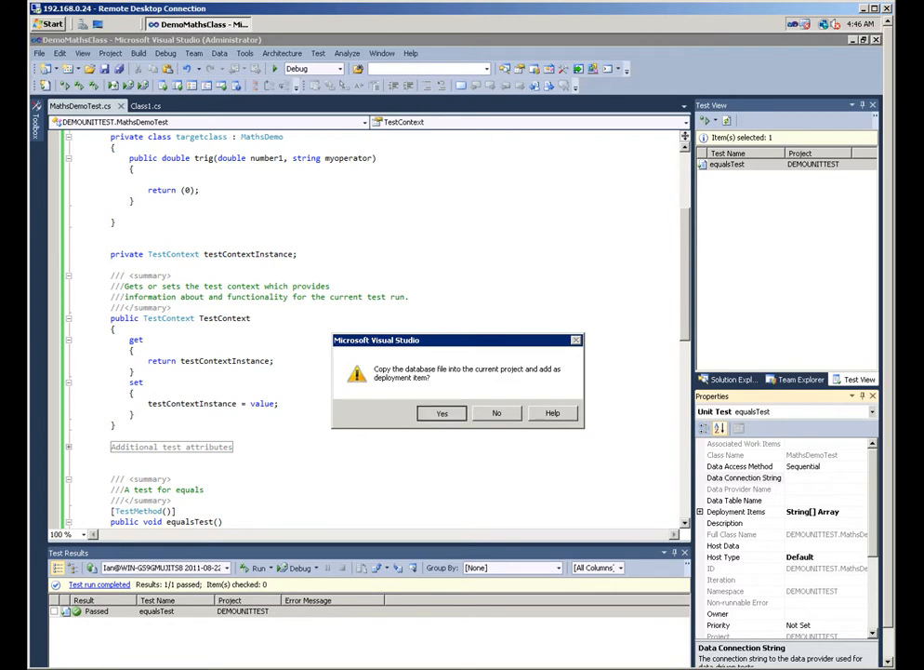
- Copy MathTest.xlsx into the project as a deployment item and dismiss the changed-tests notice
left_click(443, 413)
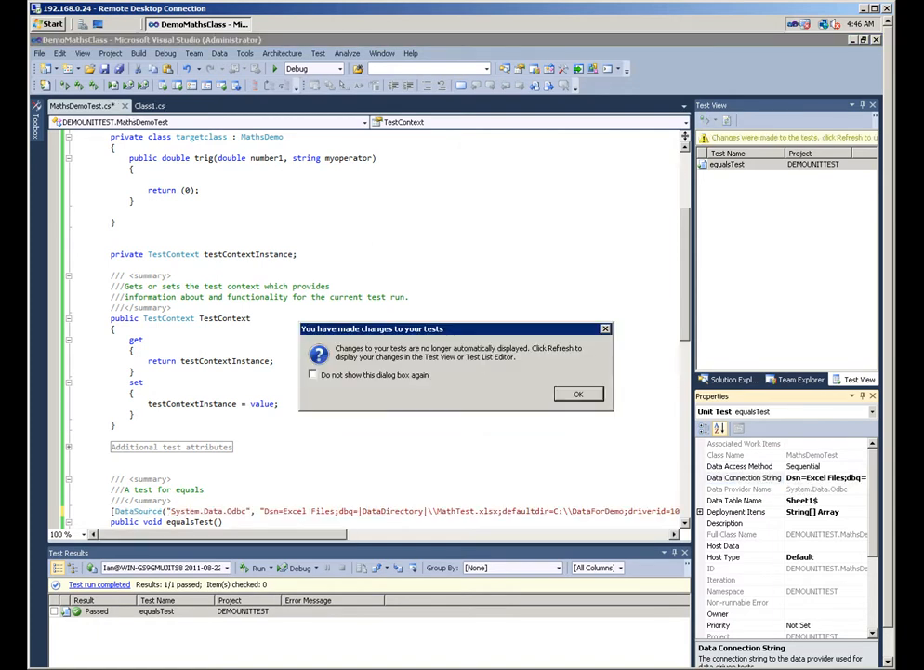
left_click(577, 395)
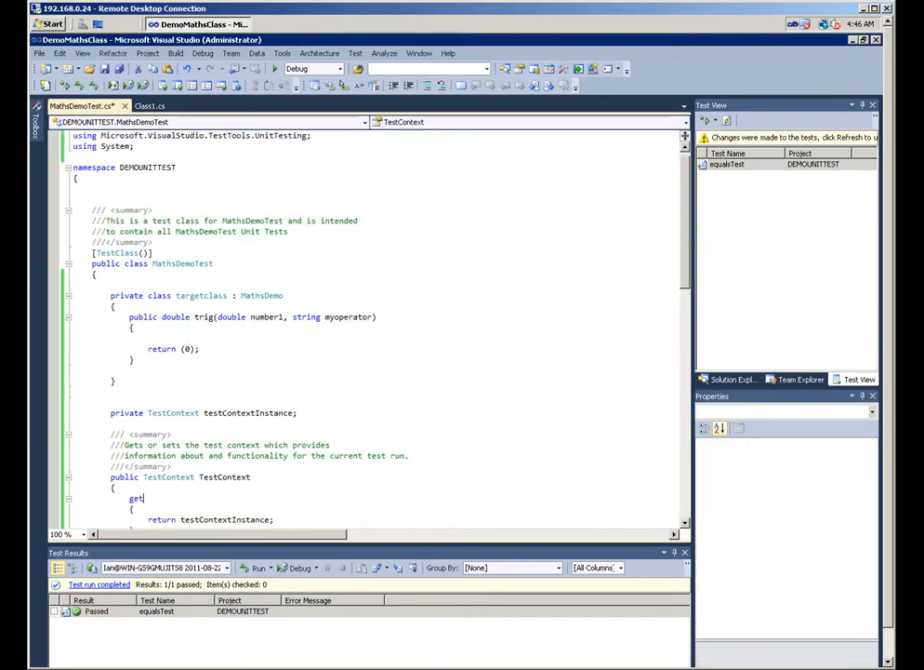
- Review the DataSource attribute on equalsTest, then show MathTest.xlsx's Sheet1 rows in Excel
scroll("down", 3)
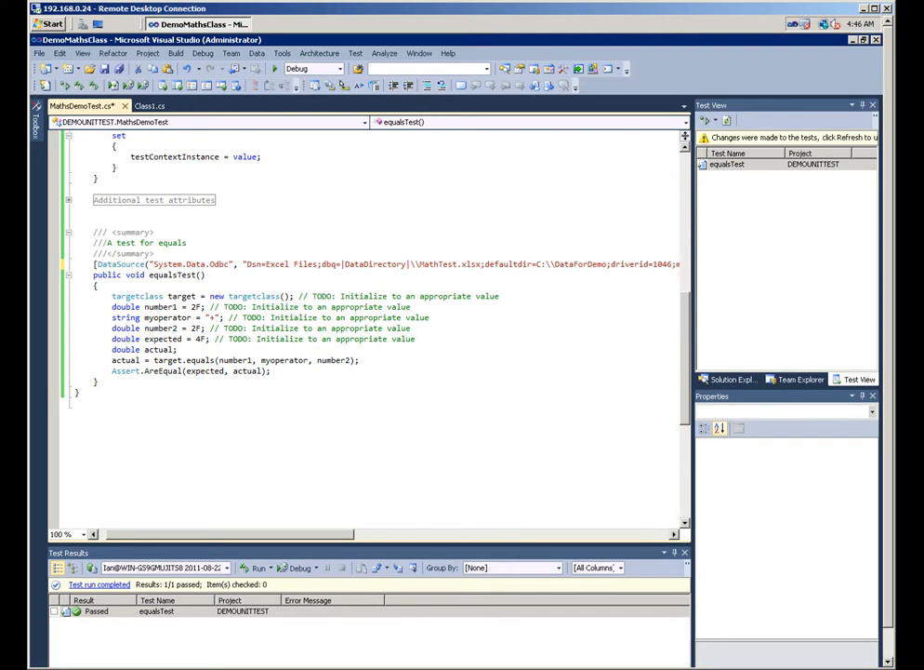
left_click_drag(128, 306, 437, 339)
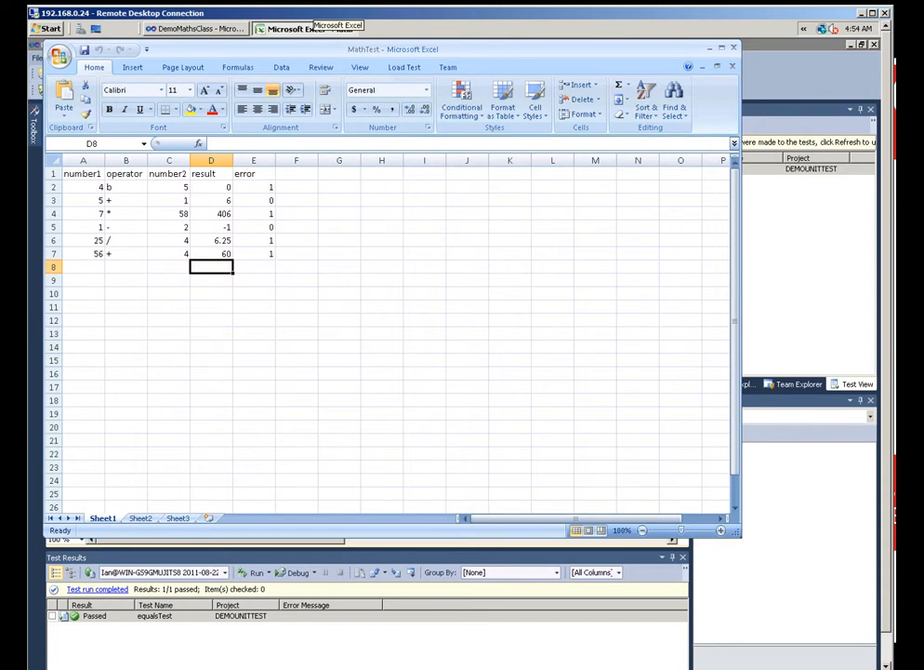
- Highlight the number1, operator, number2 and result columns of the MathTest rows
left_click(82, 186)
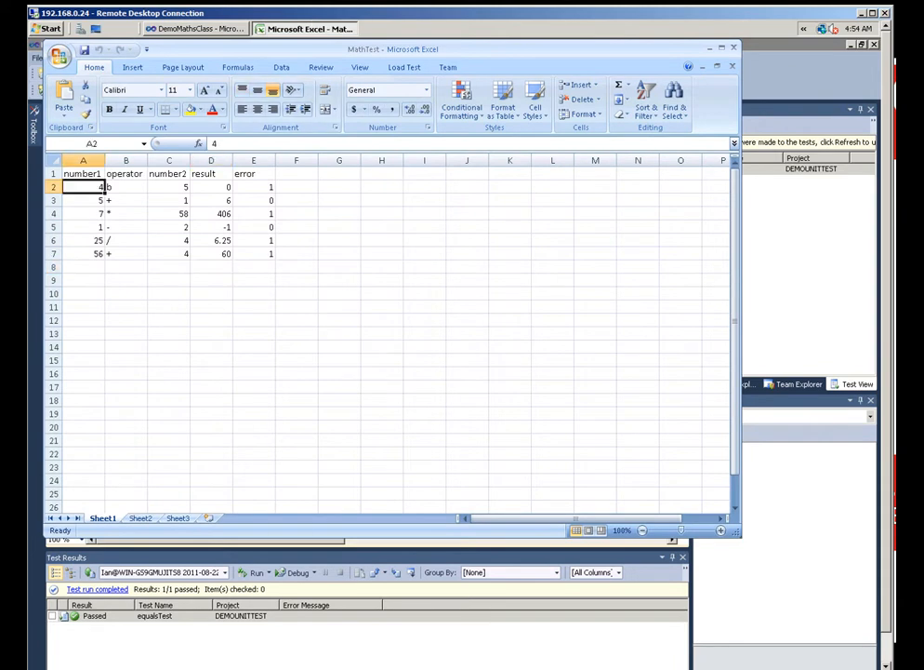
left_click_drag(82, 173, 253, 186)
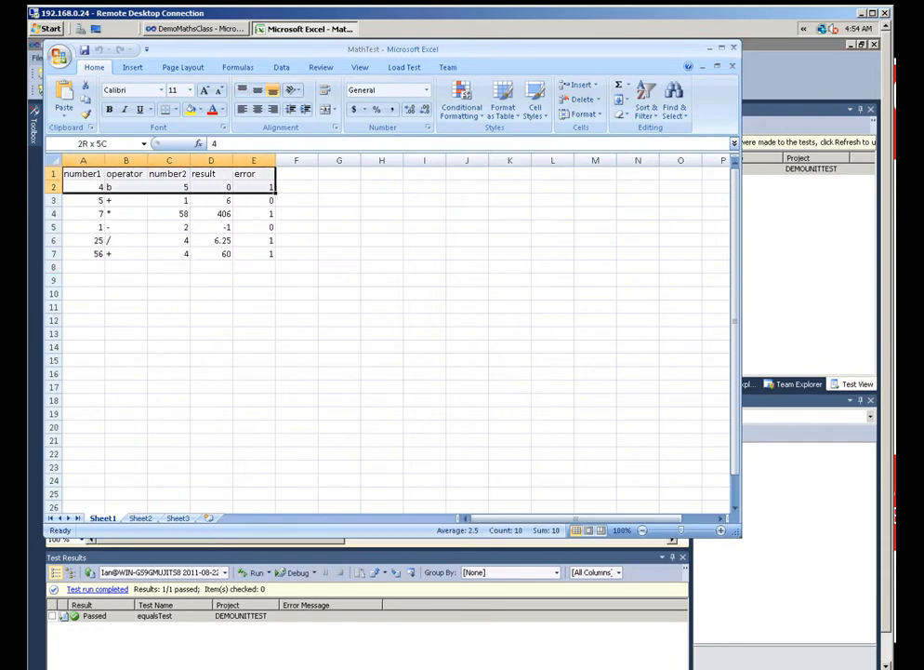
left_click(82, 186)
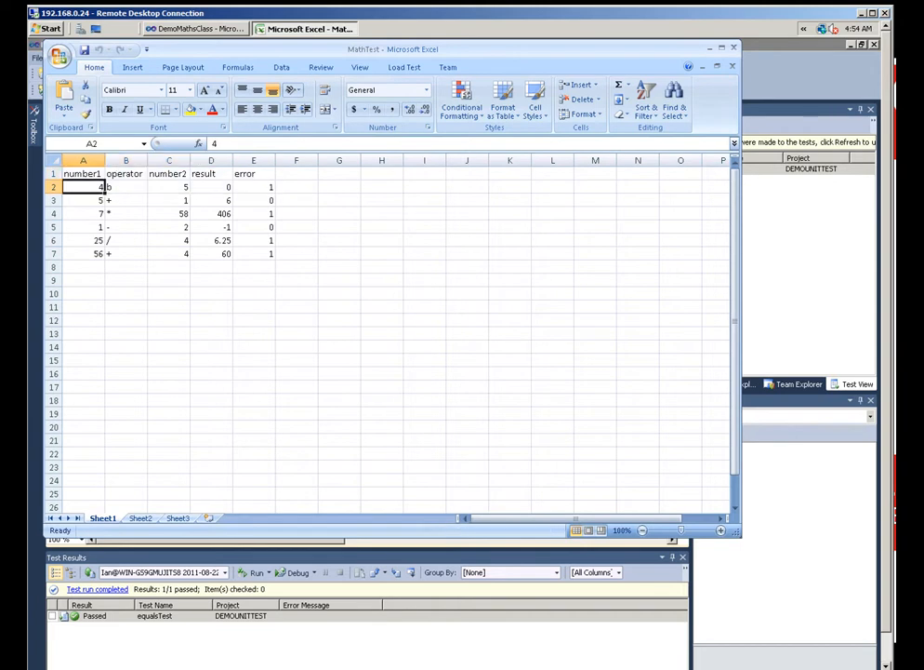
left_click_drag(82, 186, 167, 173)
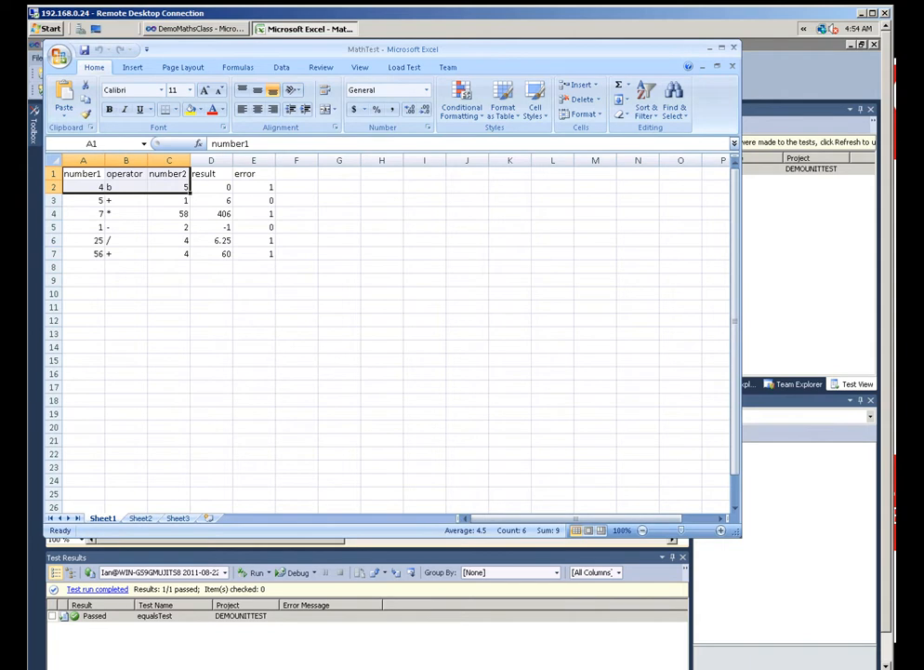
left_click_drag(212, 174, 212, 253)
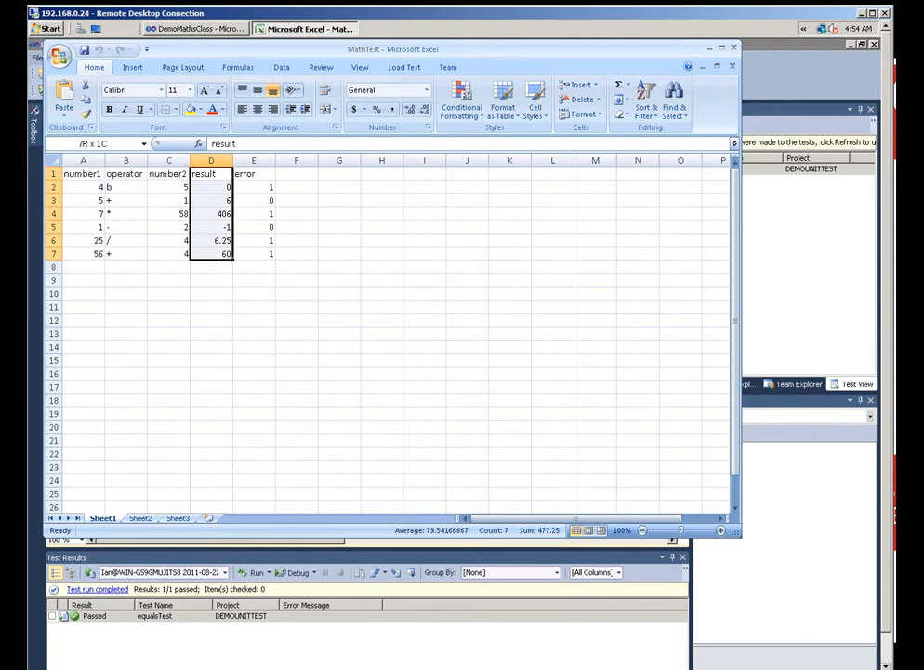
- Highlight the error flag column, then close the MathTest workbook
left_click(253, 175)
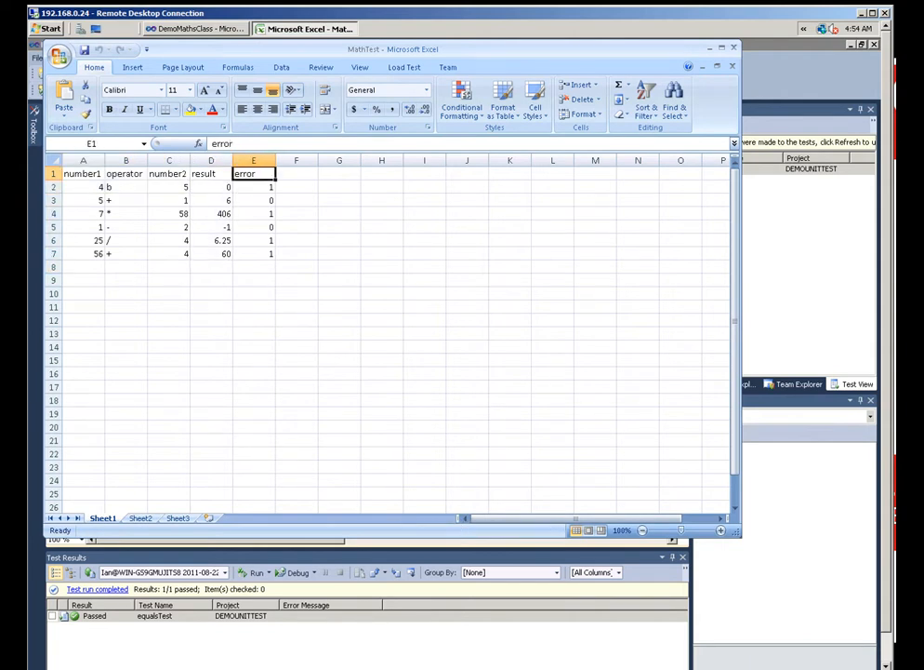
left_click_drag(253, 175, 253, 253)
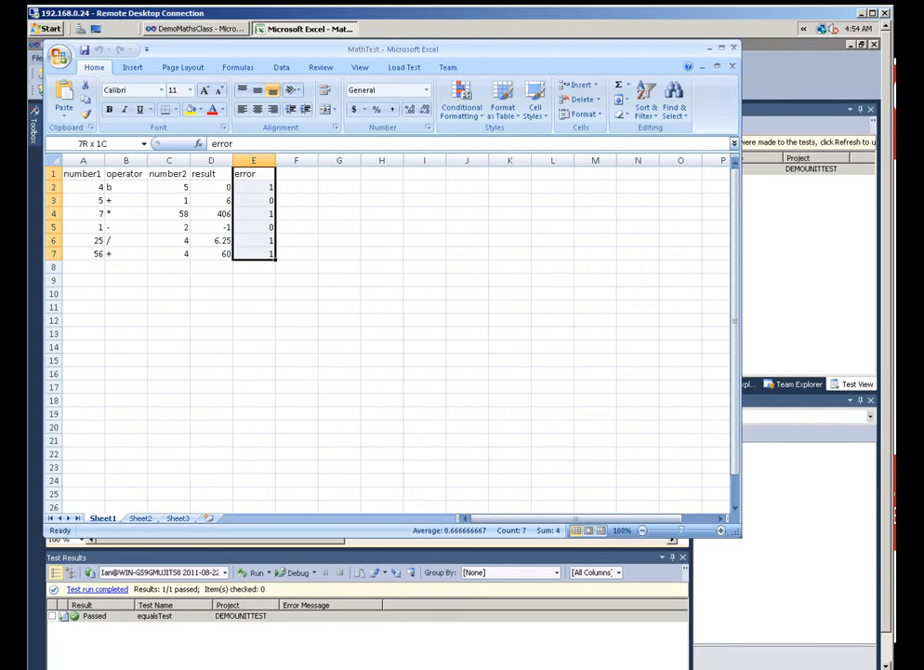
left_click(253, 187)
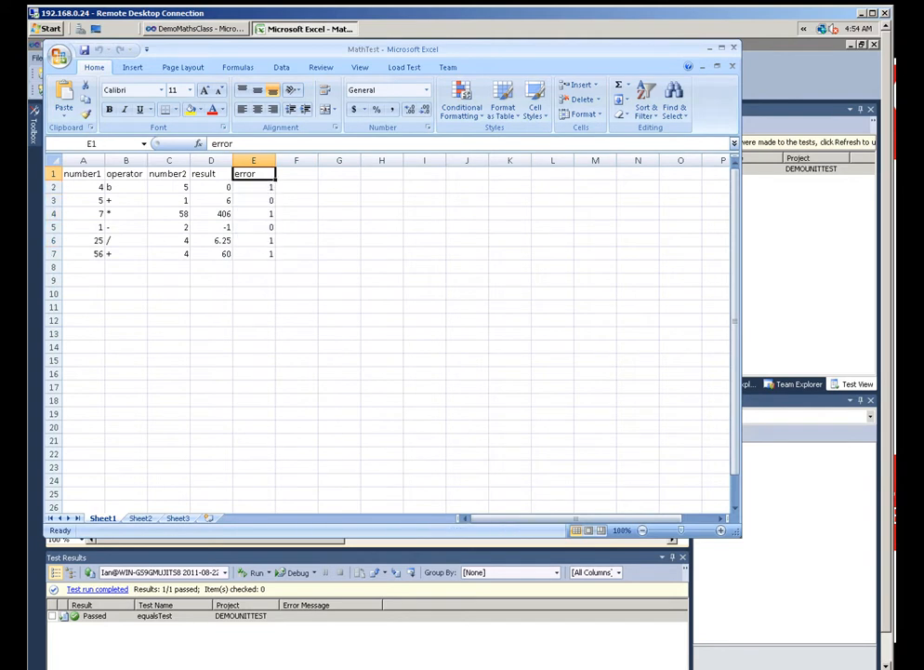
left_click_drag(253, 186, 253, 253)
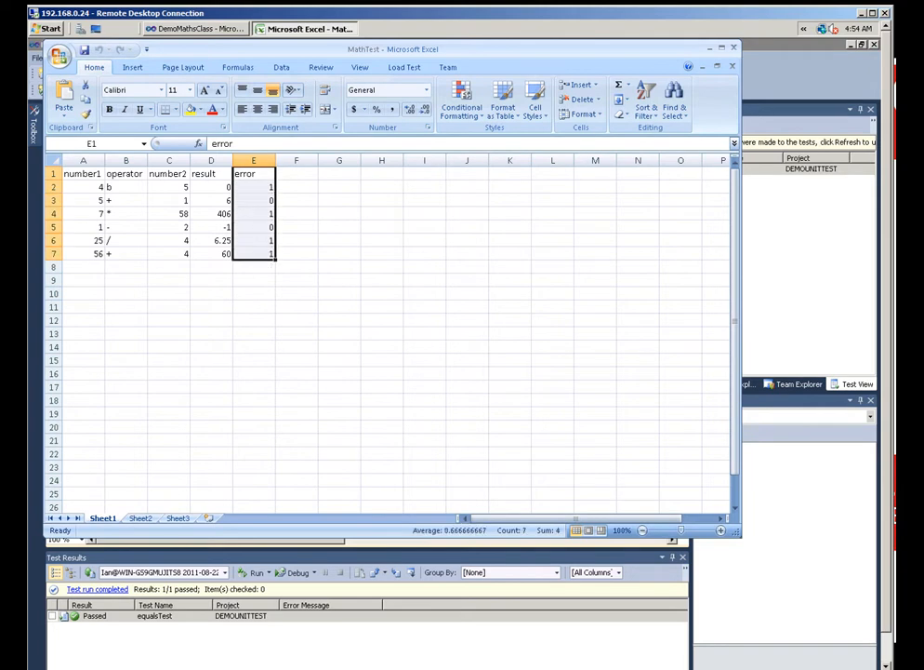
left_click(60, 56)
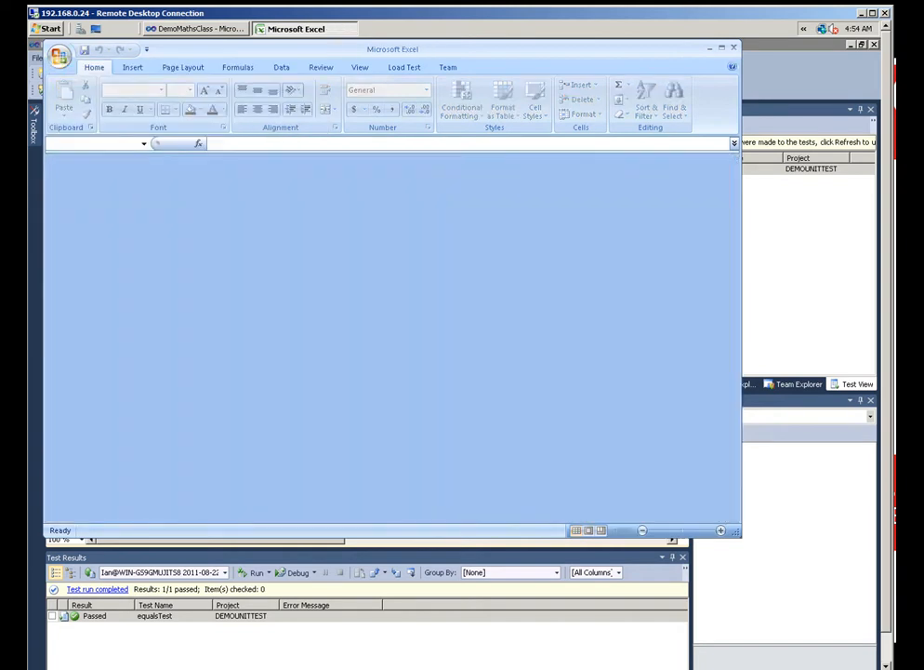
- Replace the hard-coded values with Convert calls on TestContext.DataRow["number1"], ["operator"], ["number2"], ["result"] and ["error"]
left_click(196, 30)
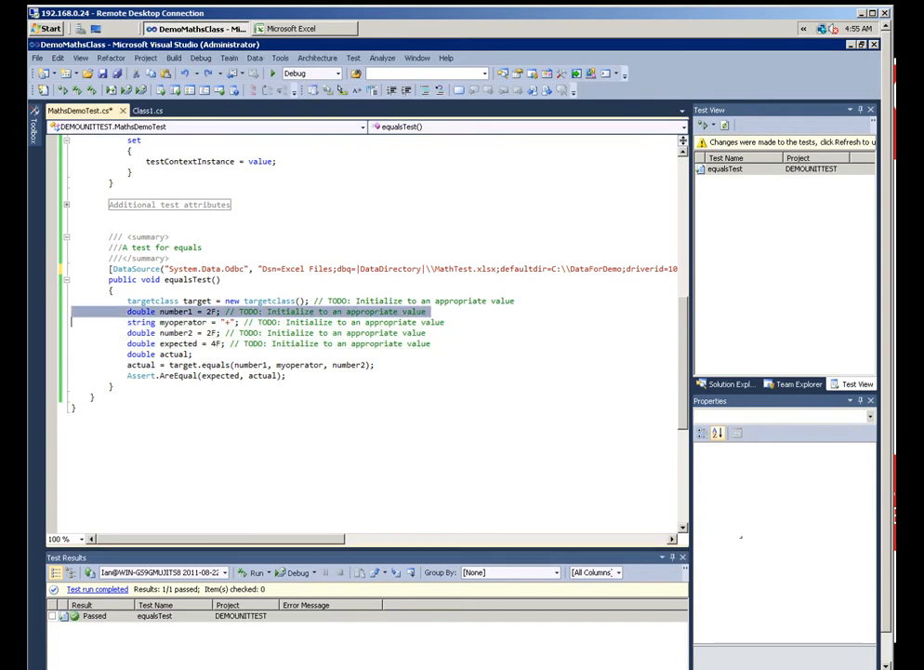
left_click_drag(126, 311, 431, 342)
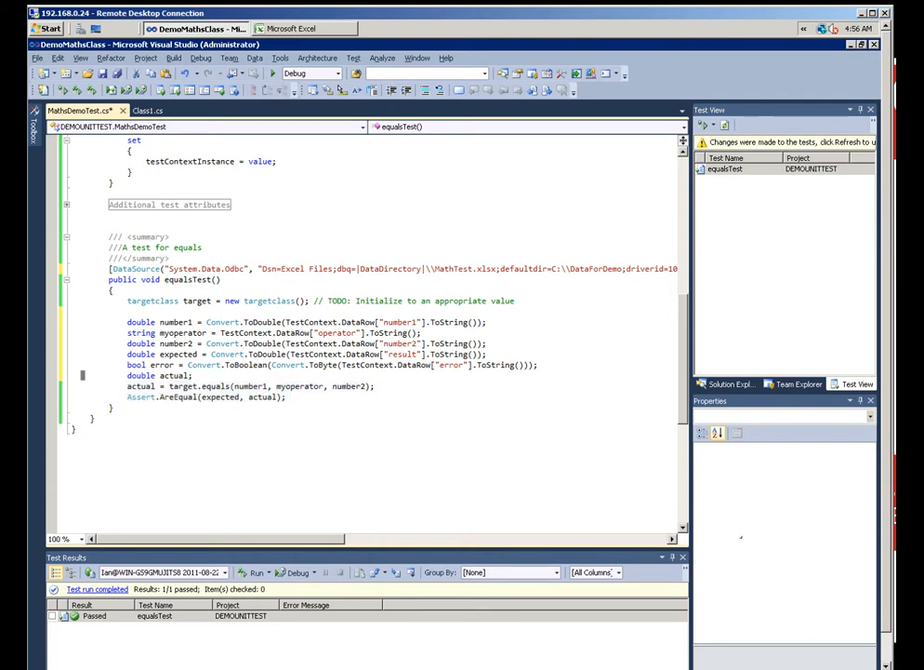
- Branch on error: try/catch InvalidOperationException with Assert.IsTrue(errorfound) in finally, else Assert.AreEqual
left_click(251, 385)
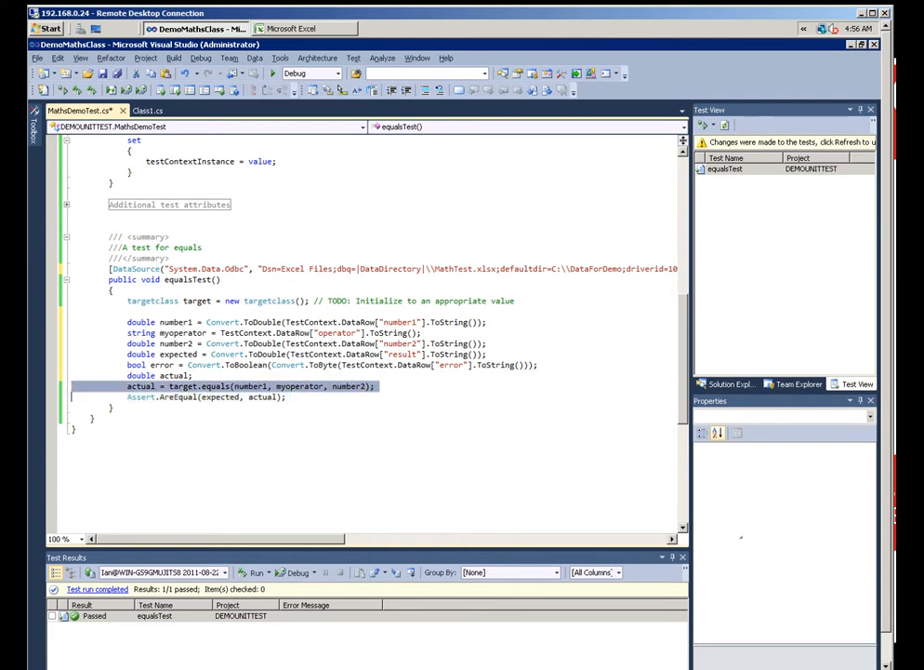
scroll("down", 3)
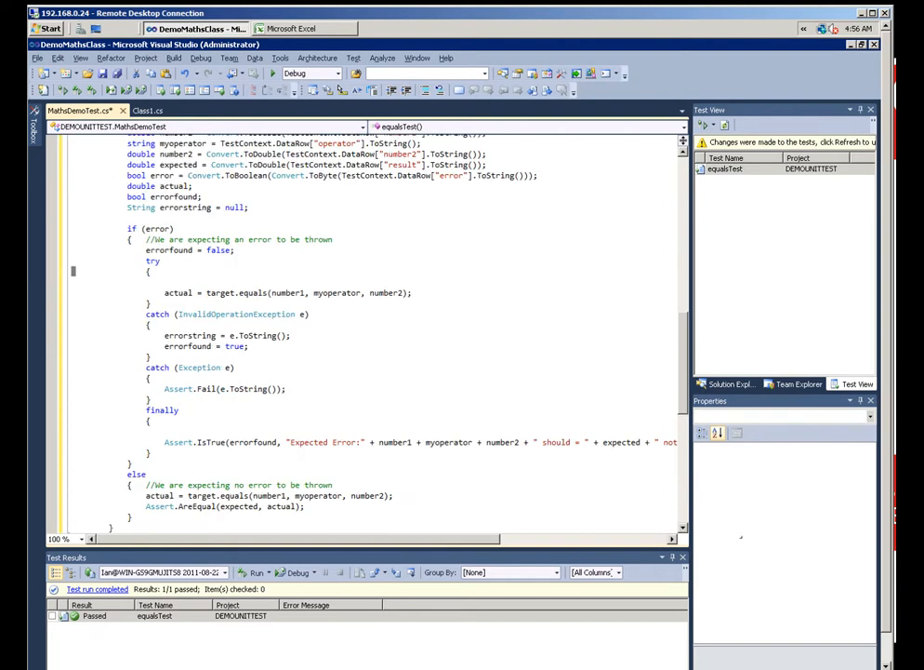
double_click(156, 227)
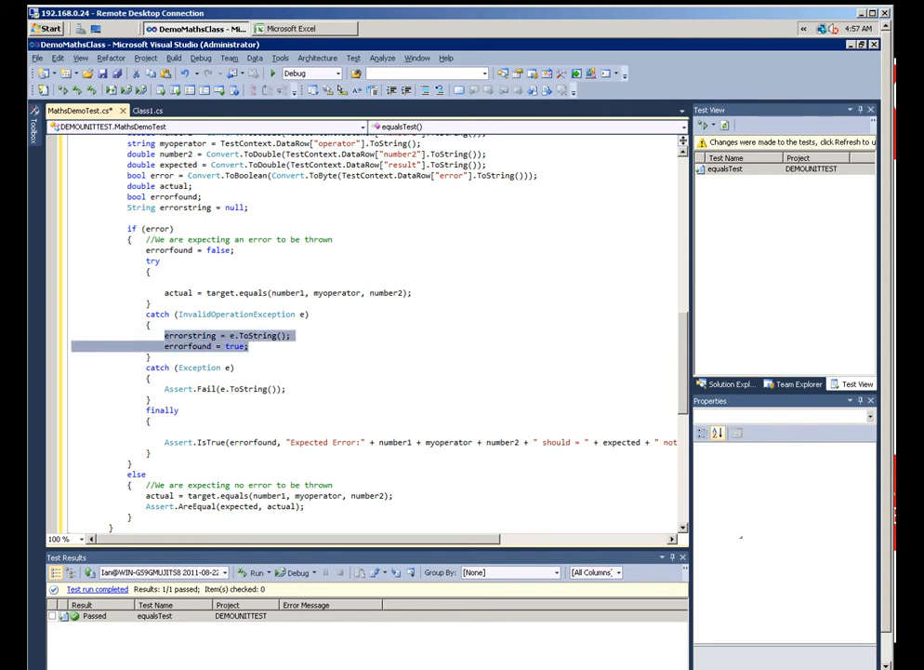
left_click(166, 443)
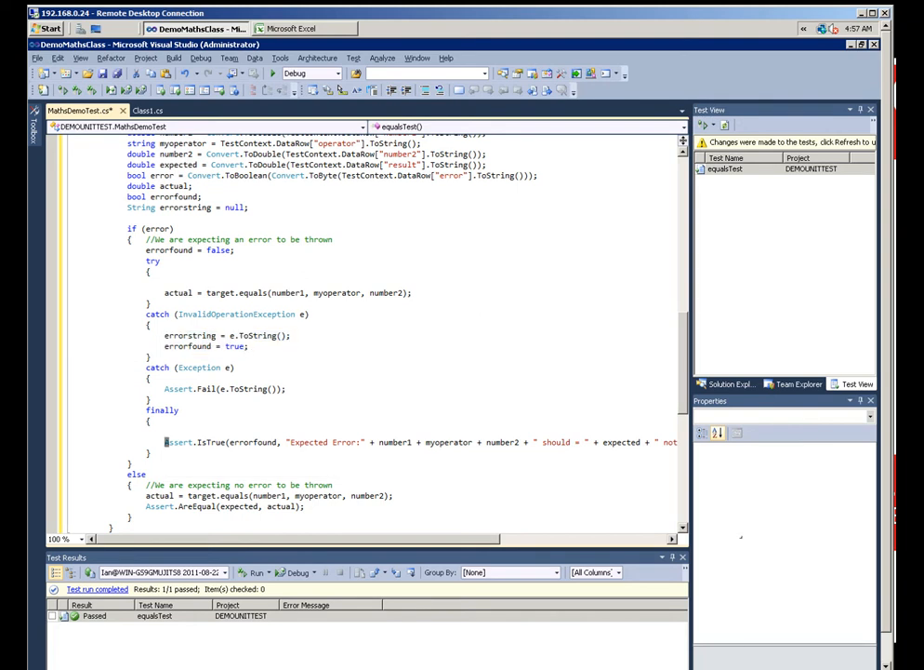
mouse_move(325, 442)
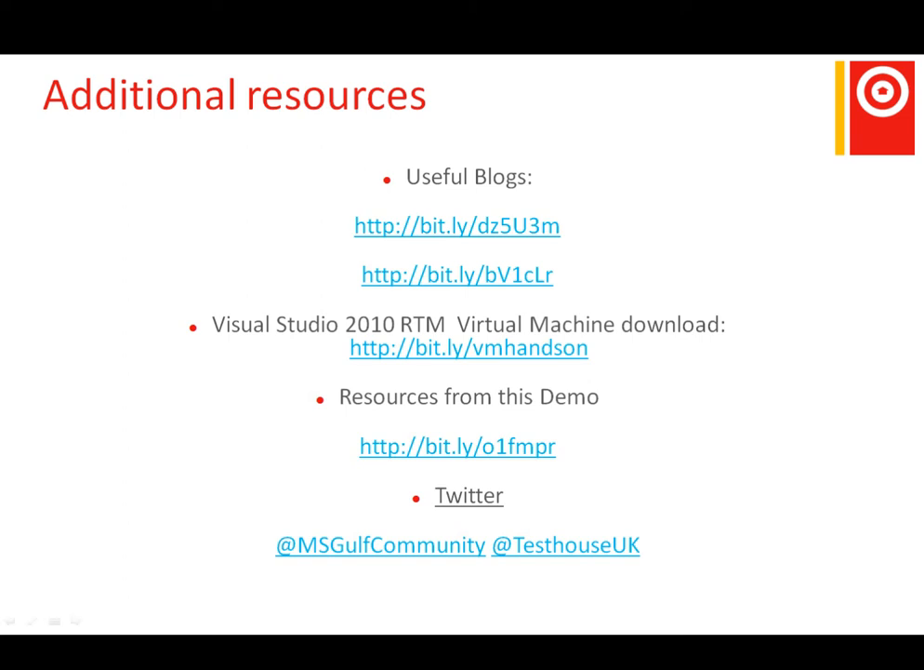
mouse_move(379, 545)
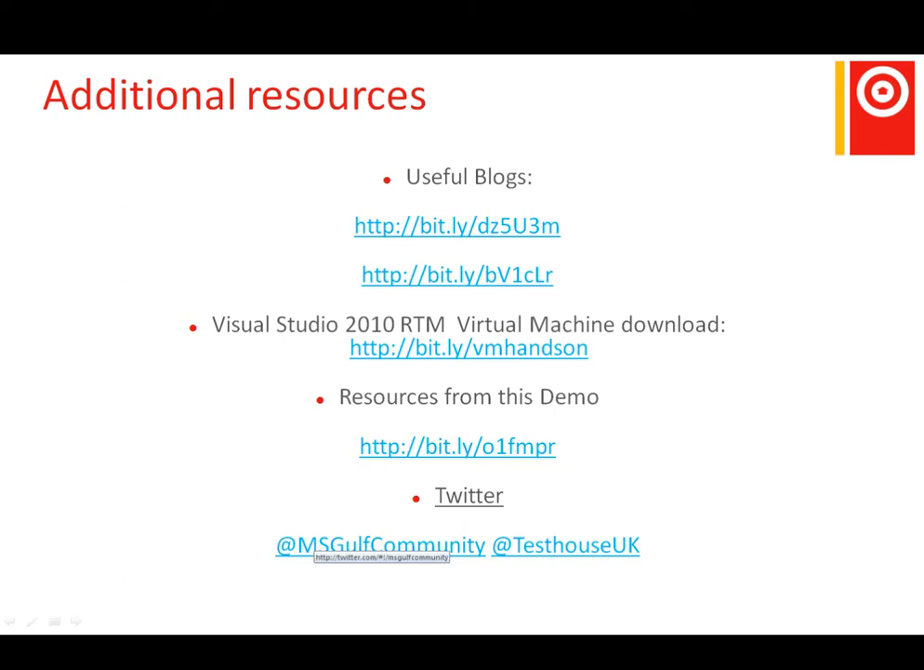
mouse_move(565, 545)
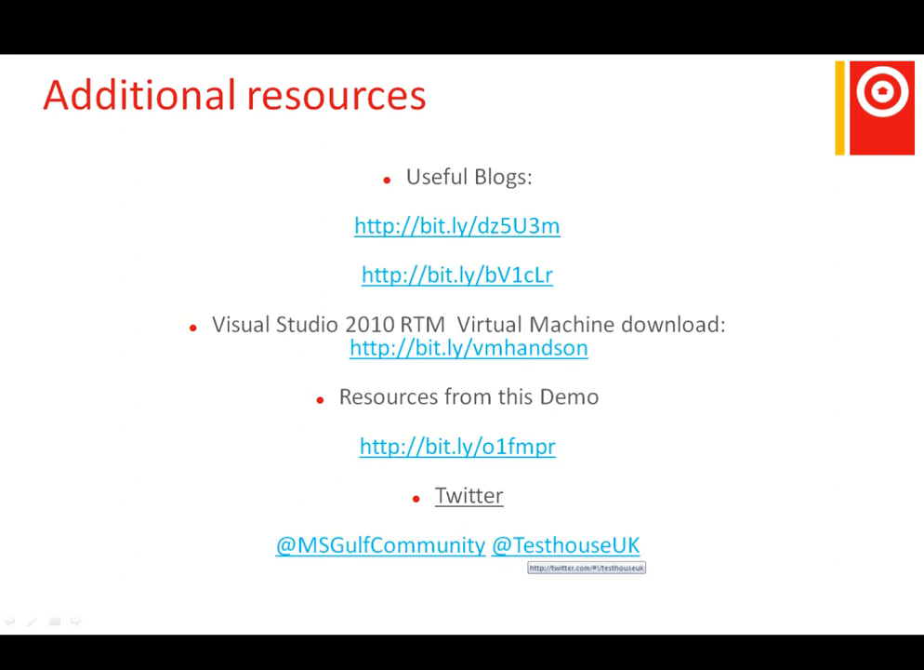